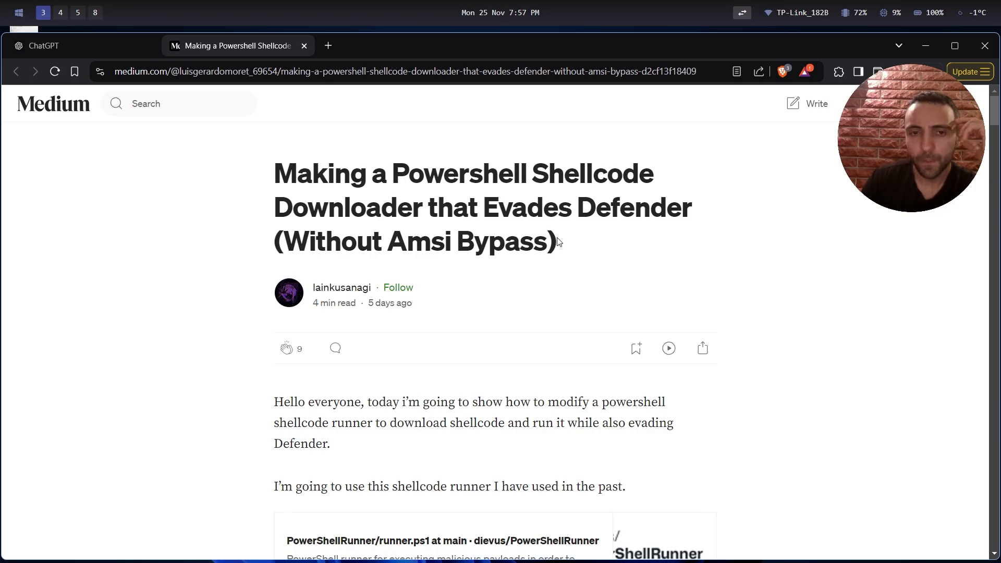
# Step: Read the article intro and highlight the 'Without Amsi Bypass' part of the title
pyautogui.scroll(-3)
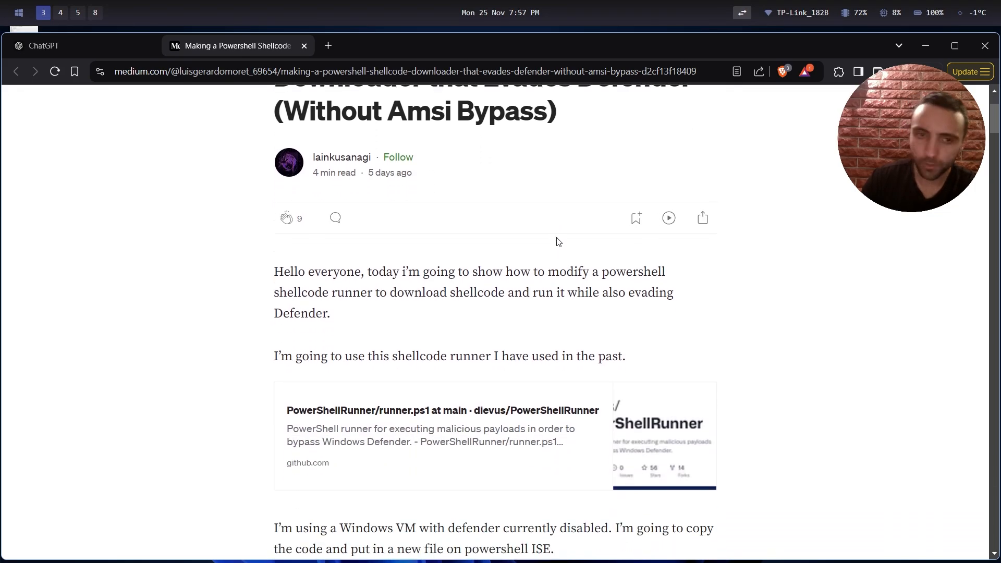
pyautogui.scroll(-3)
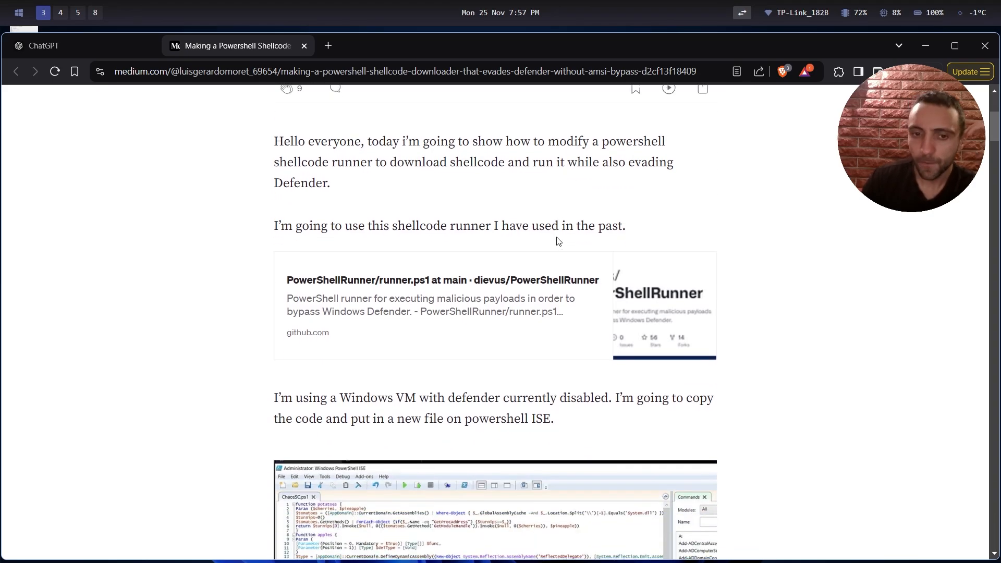
pyautogui.scroll(-3)
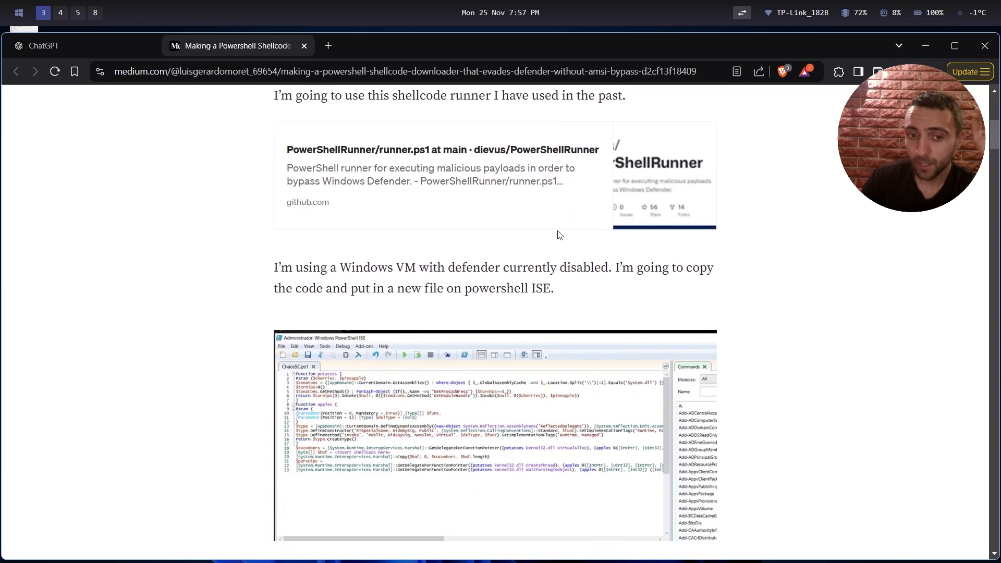
pyautogui.moveTo(325, 212)
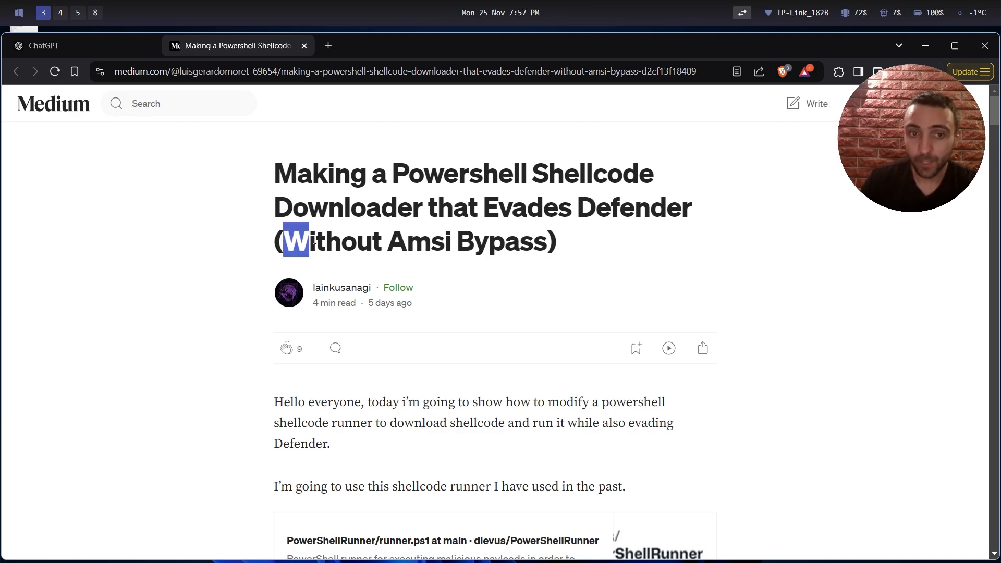
pyautogui.moveTo(294, 241); pyautogui.dragTo(485, 241)
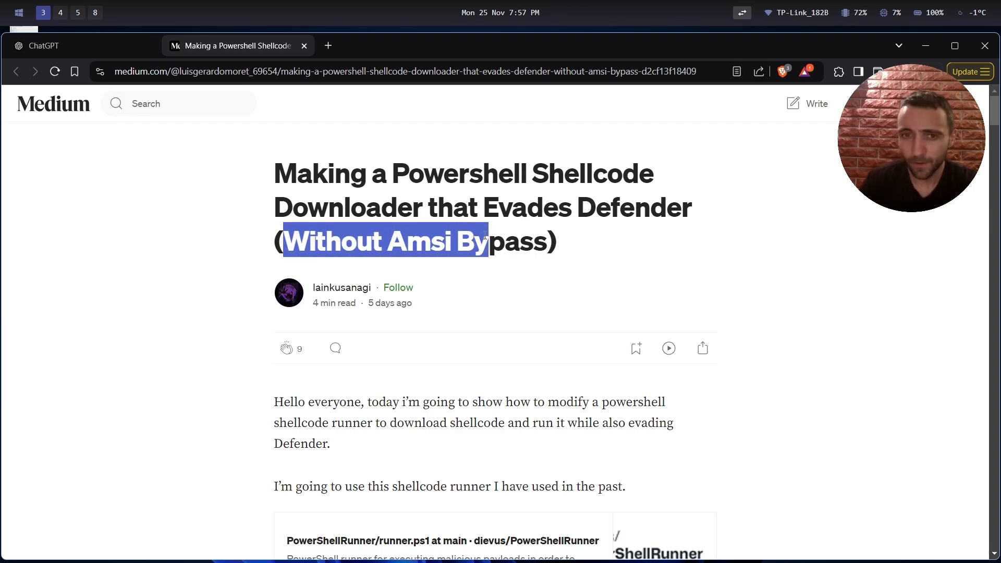
pyautogui.moveTo(475, 241); pyautogui.dragTo(545, 241)
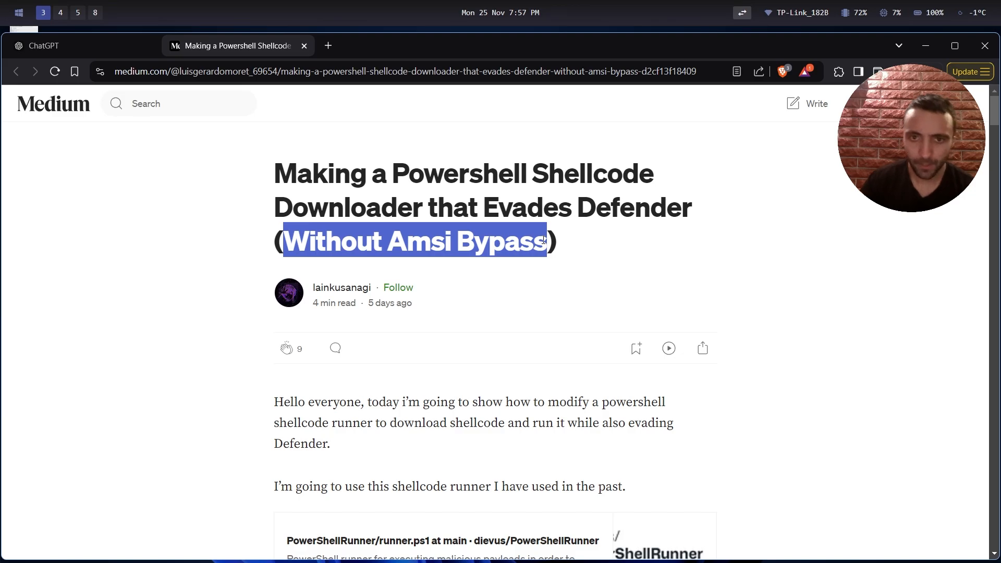
# Step: Continue through the intro down to the embedded PowerShellRunner runner.ps1 GitHub link card
pyautogui.scroll(-3)
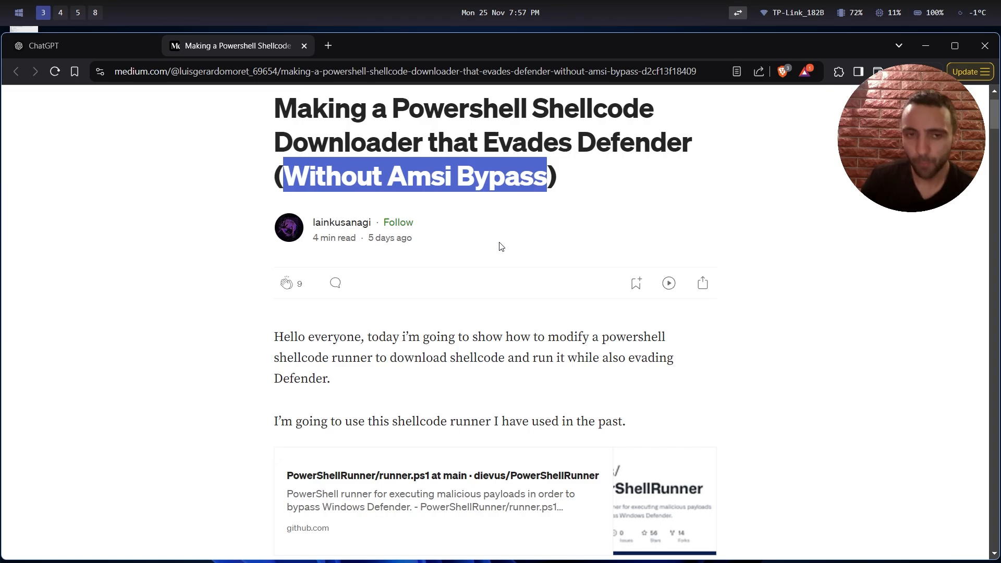
pyautogui.scroll(-3)
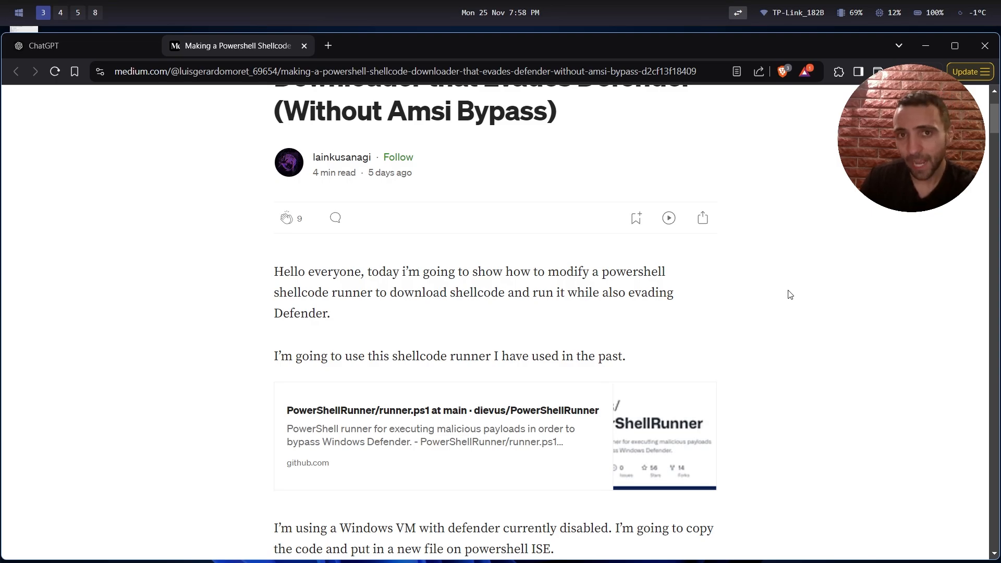
pyautogui.scroll(-3)
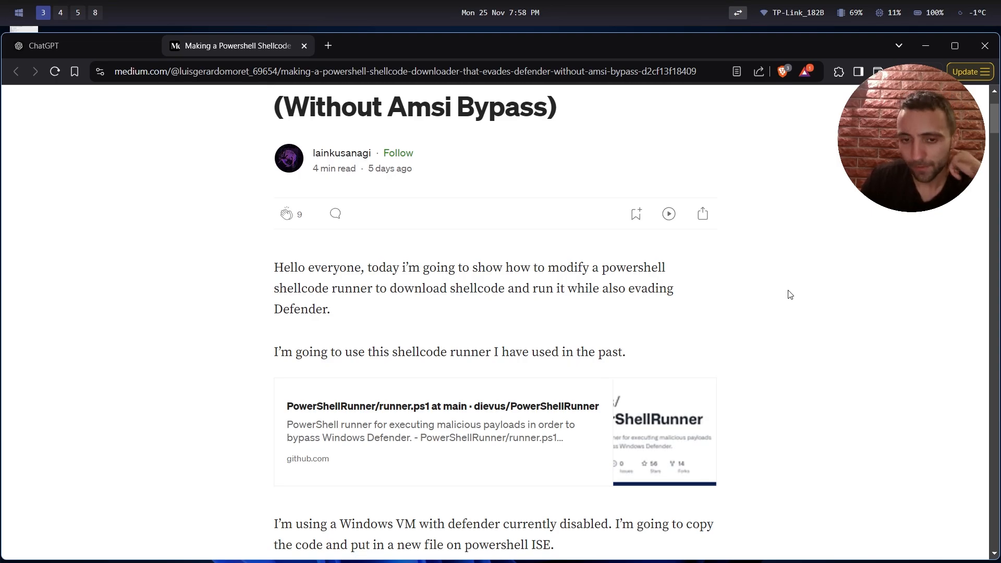
pyautogui.scroll(-3)
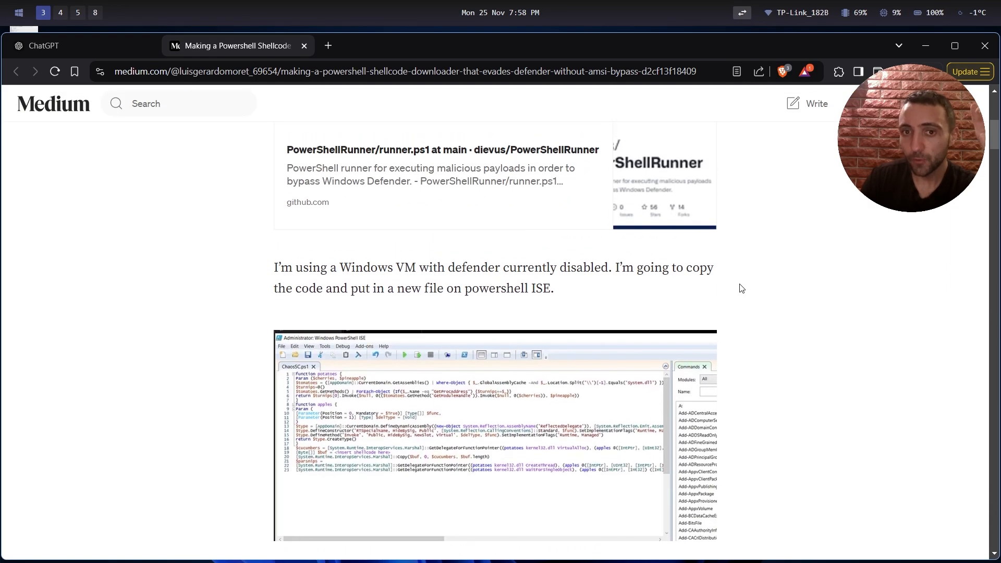
pyautogui.scroll(3)
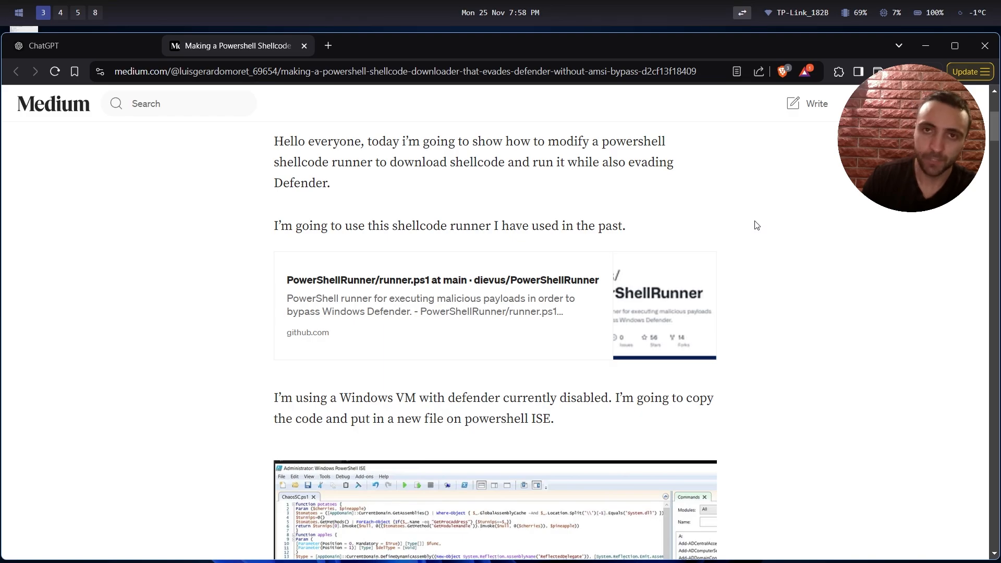
pyautogui.scroll(-3)
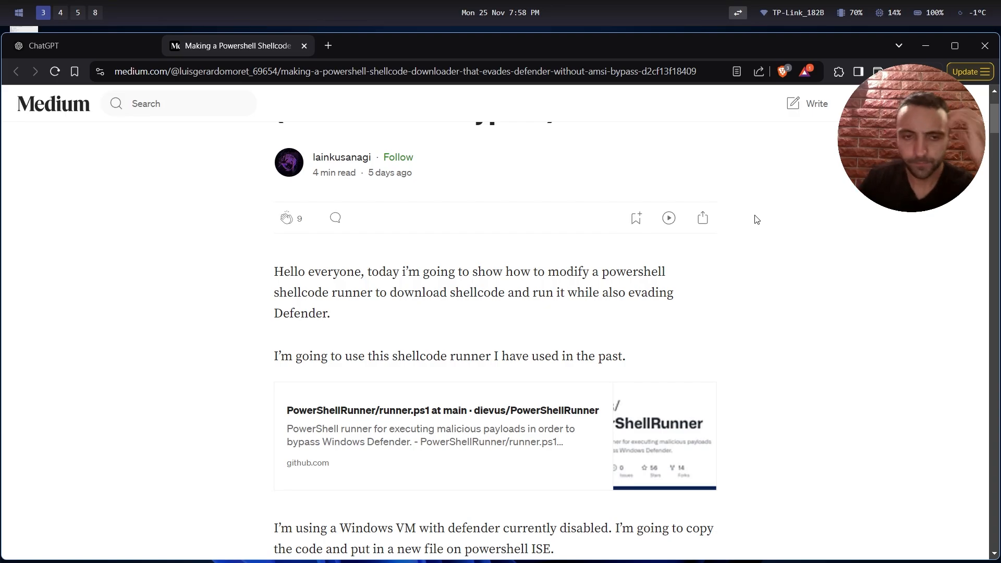
pyautogui.scroll(-3)
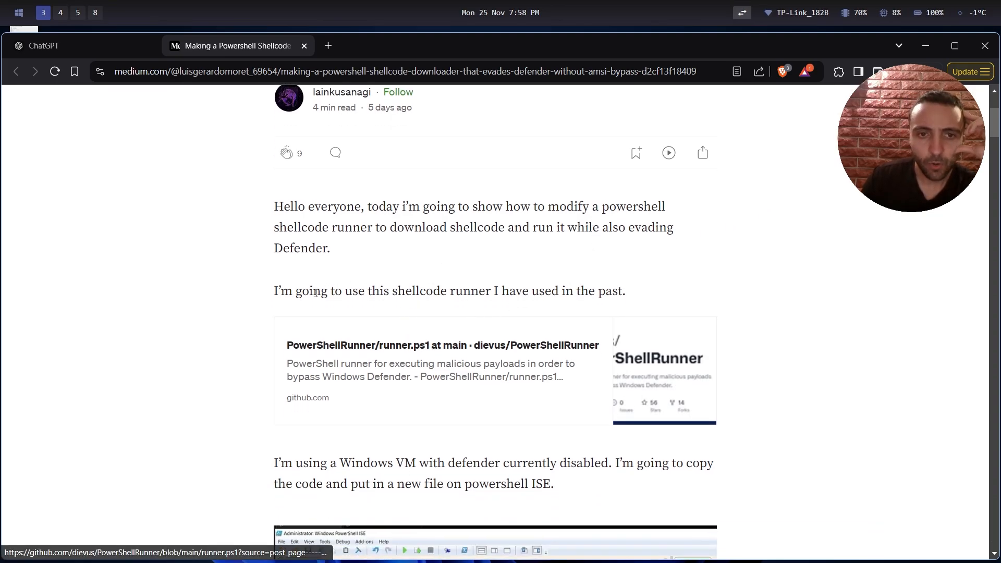
pyautogui.scroll(-3)
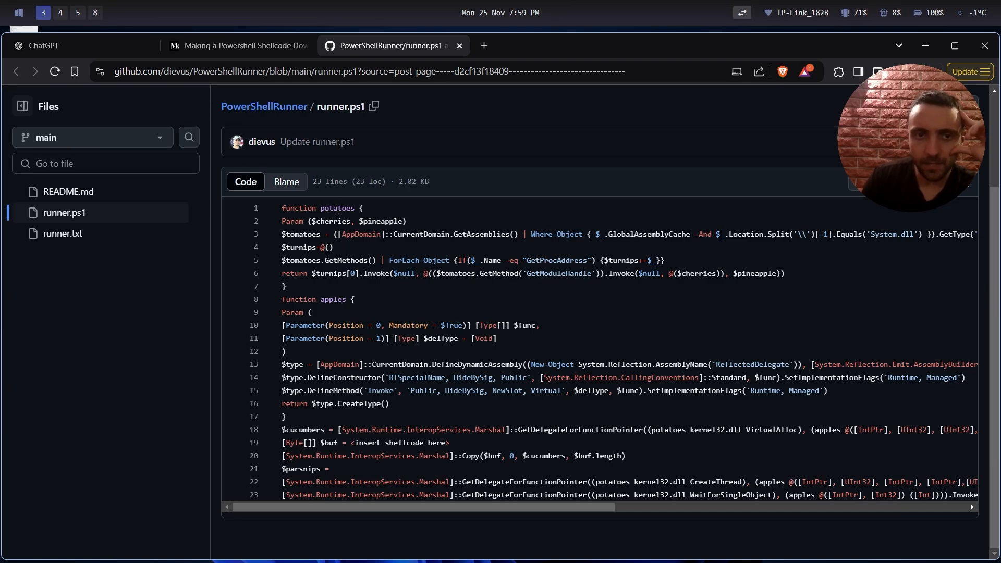
# Step: List references to the potatoes function, then the three uses of the $tomatoes variable
pyautogui.click(338, 209)
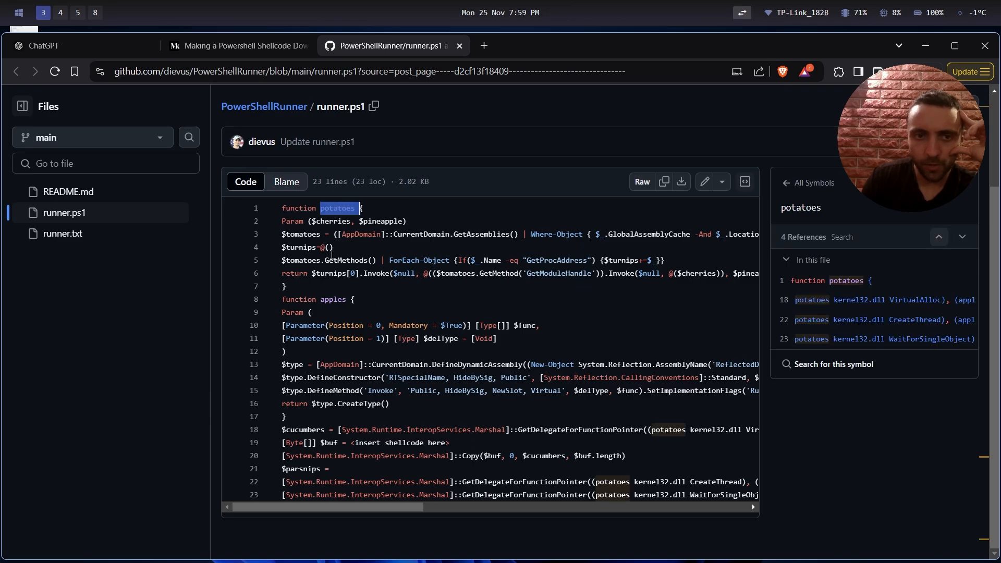
pyautogui.click(300, 234)
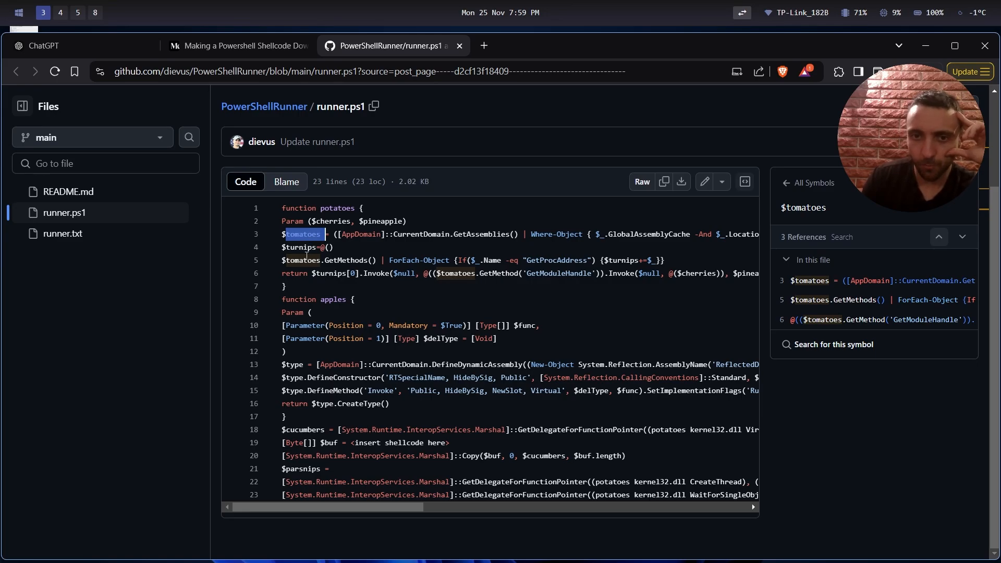
pyautogui.moveTo(420, 306)
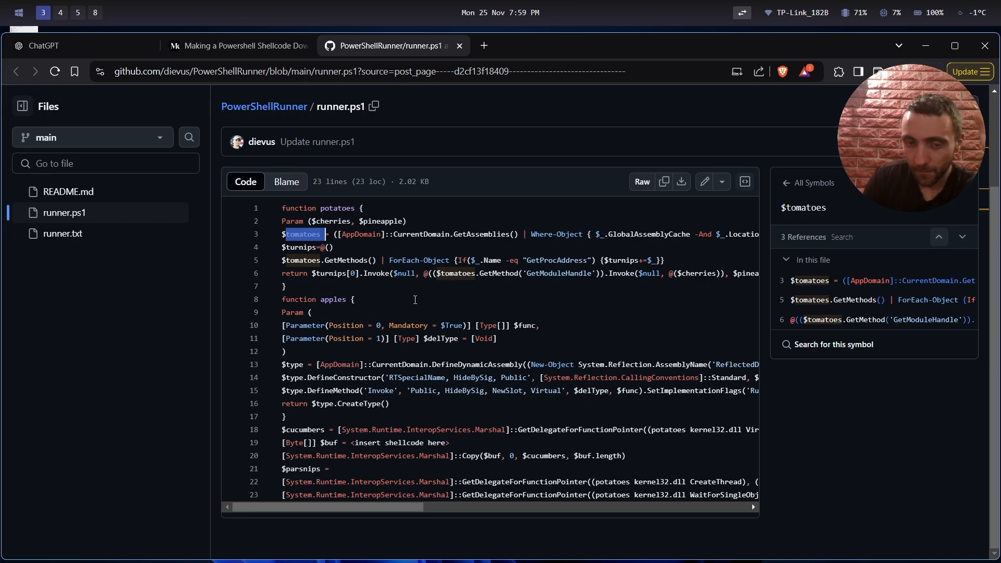
pyautogui.moveTo(410, 300)
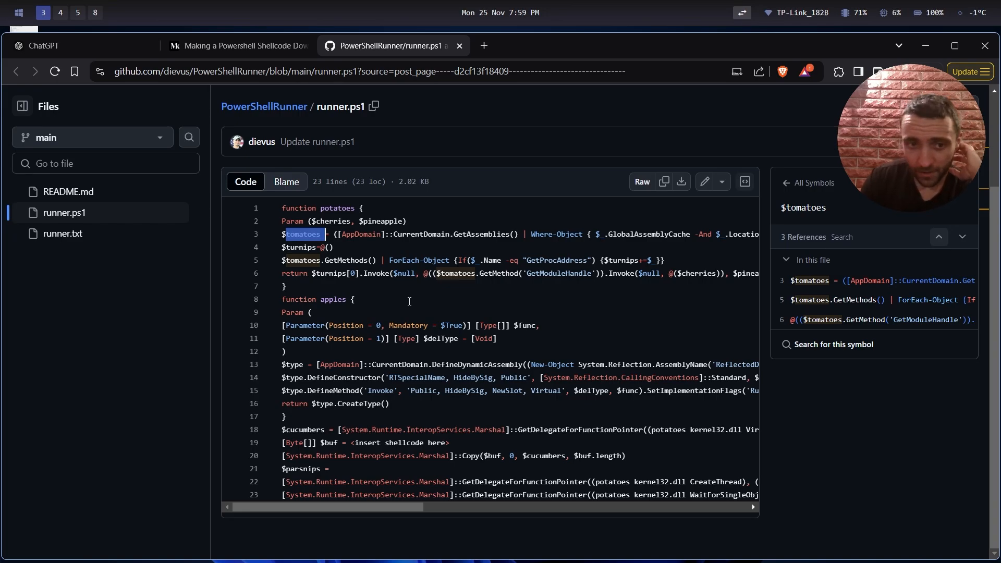
pyautogui.moveTo(408, 299)
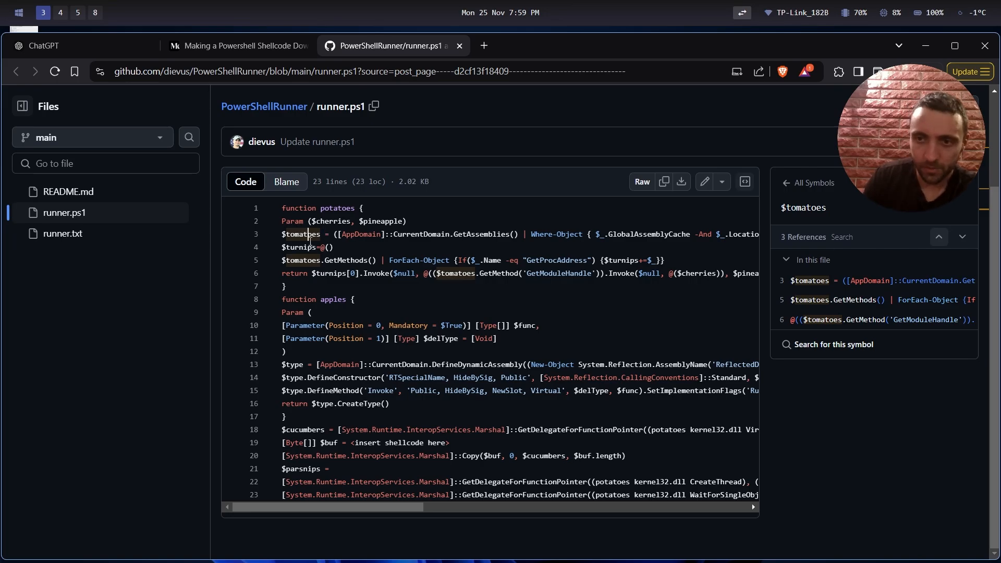
pyautogui.moveTo(343, 231)
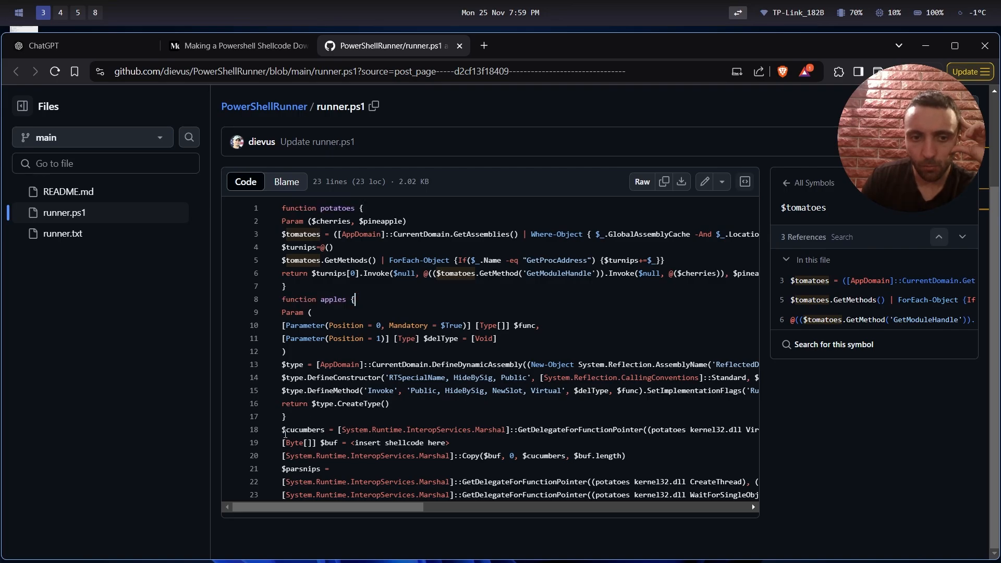
# Step: Mark the CurrentDomain.GetAssemblies call on line 3 and review the full $tomatoes line
pyautogui.moveTo(281, 428); pyautogui.dragTo(608, 494)
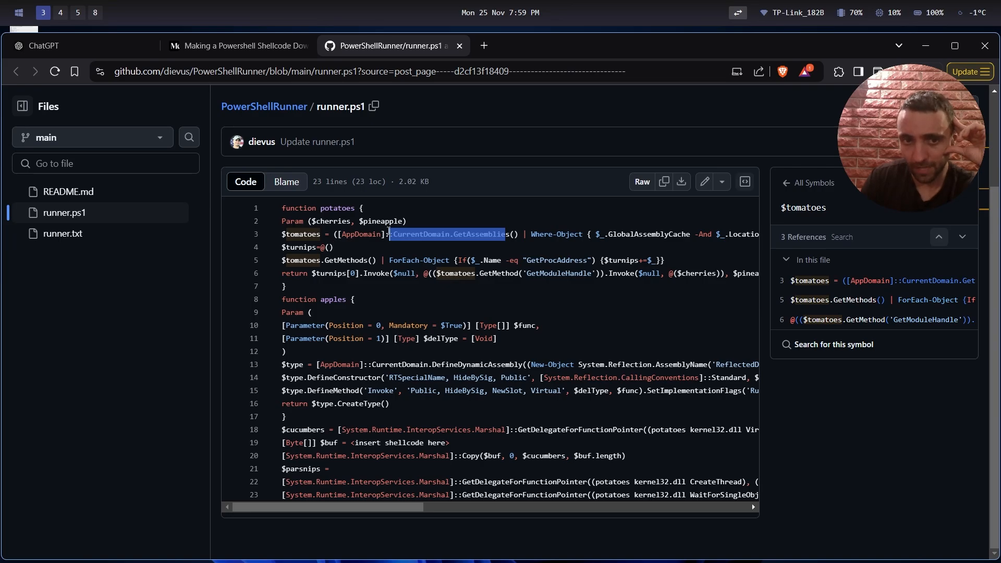
pyautogui.moveTo(553, 340)
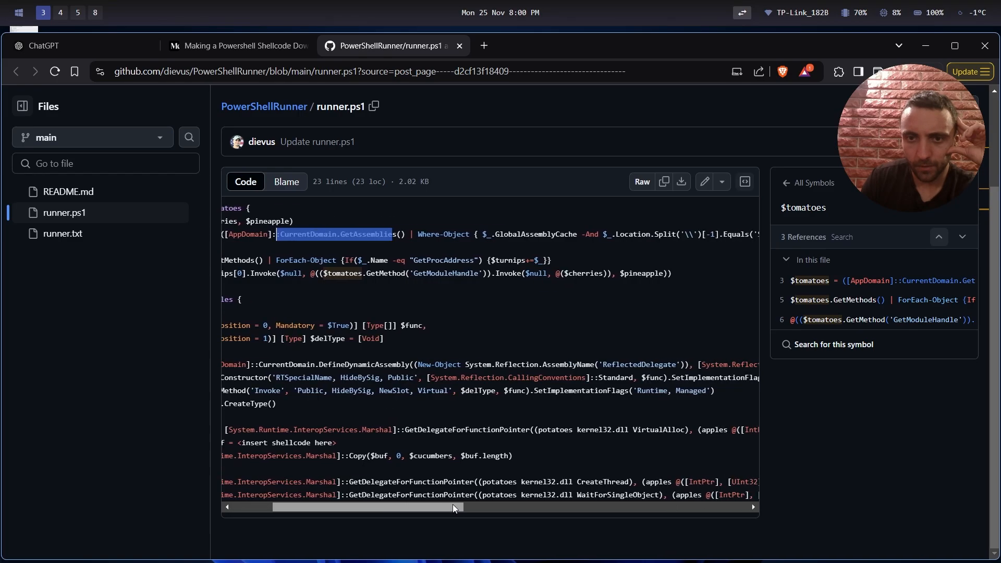
pyautogui.hscroll(-3)
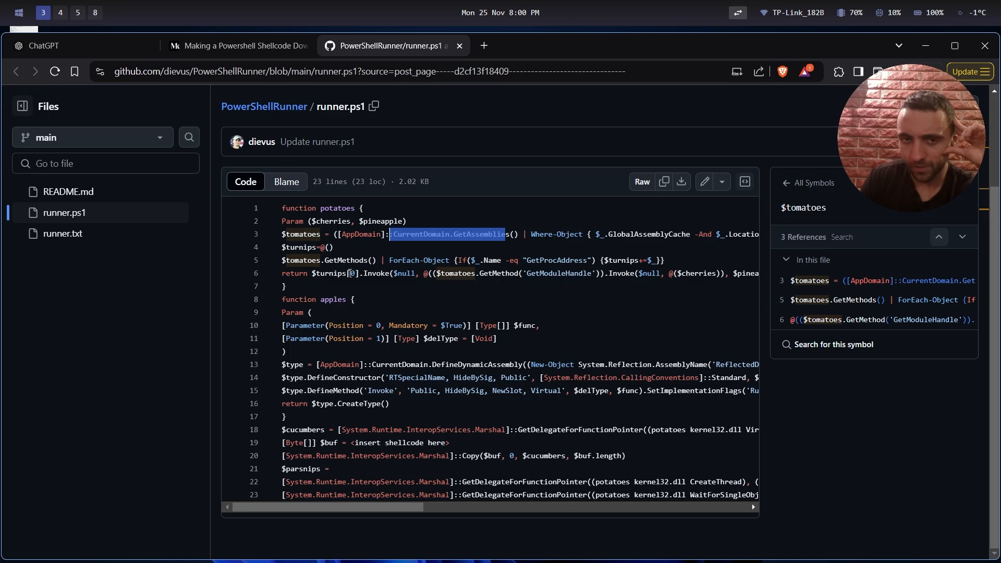
pyautogui.moveTo(386, 259)
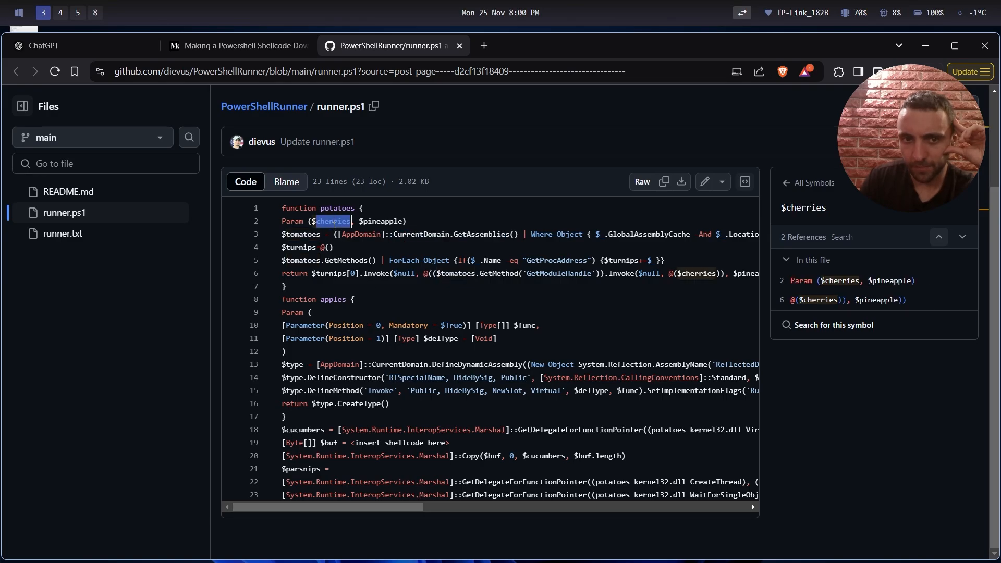
pyautogui.moveTo(343, 267)
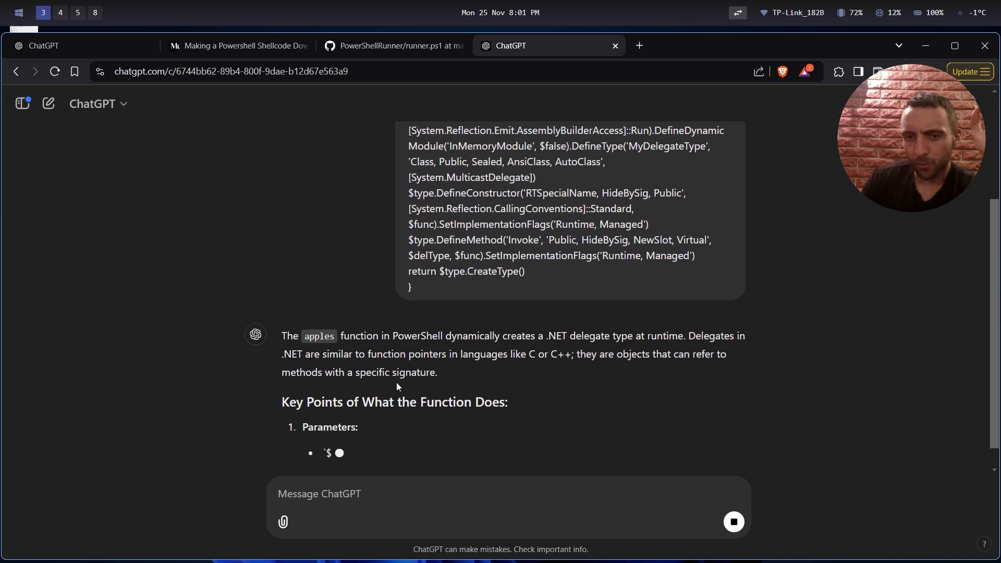
# Step: Read ChatGPT's answer that apples builds a .NET delegate type at runtime, then return to runner.ps1
pyautogui.scroll(3)
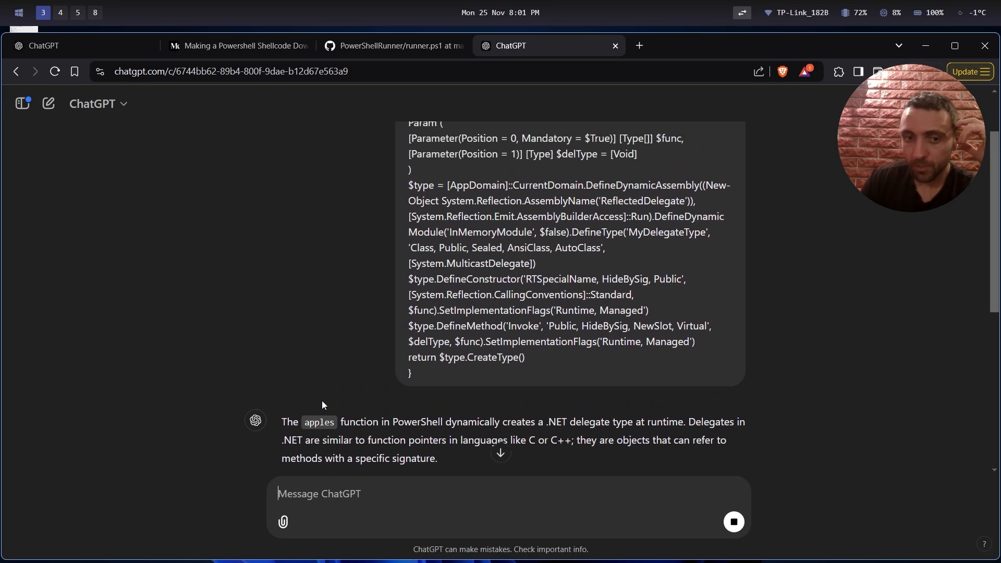
pyautogui.scroll(-3)
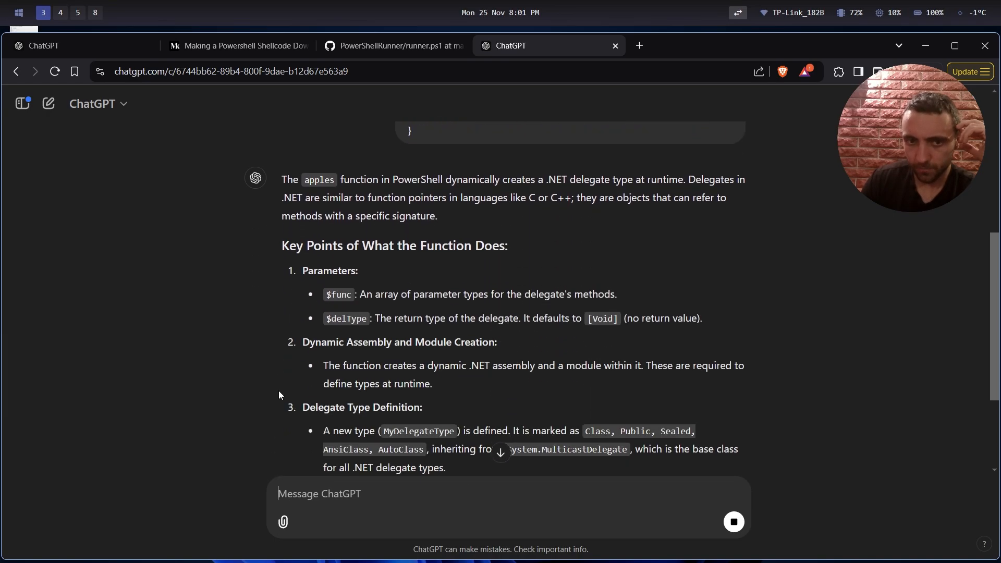
pyautogui.scroll(-3)
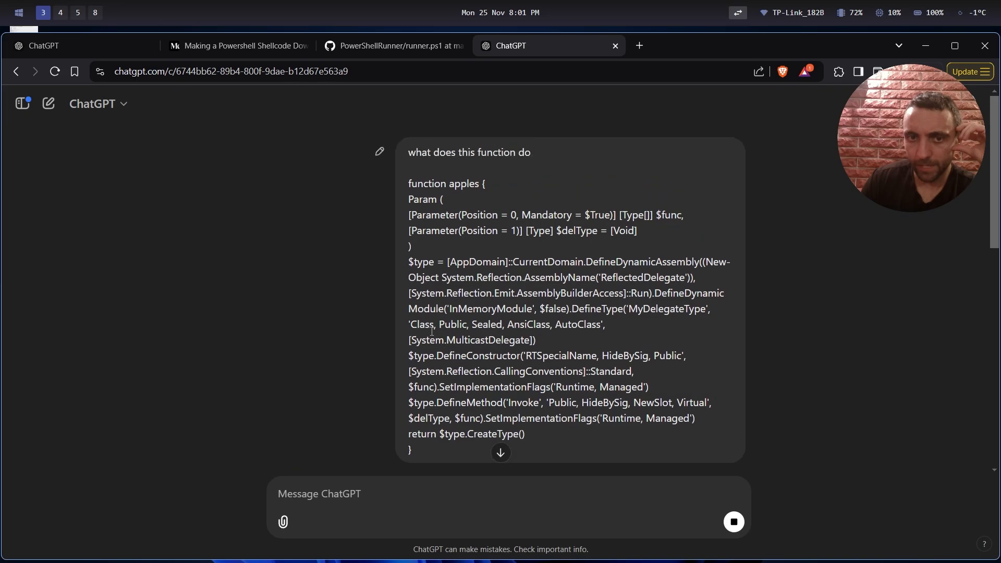
pyautogui.scroll(-3)
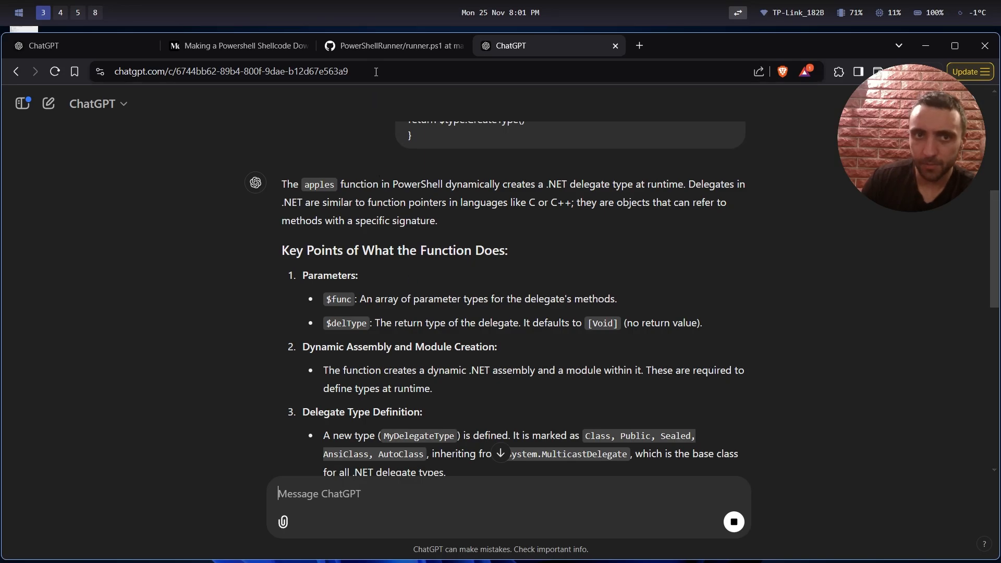
pyautogui.click(391, 45)
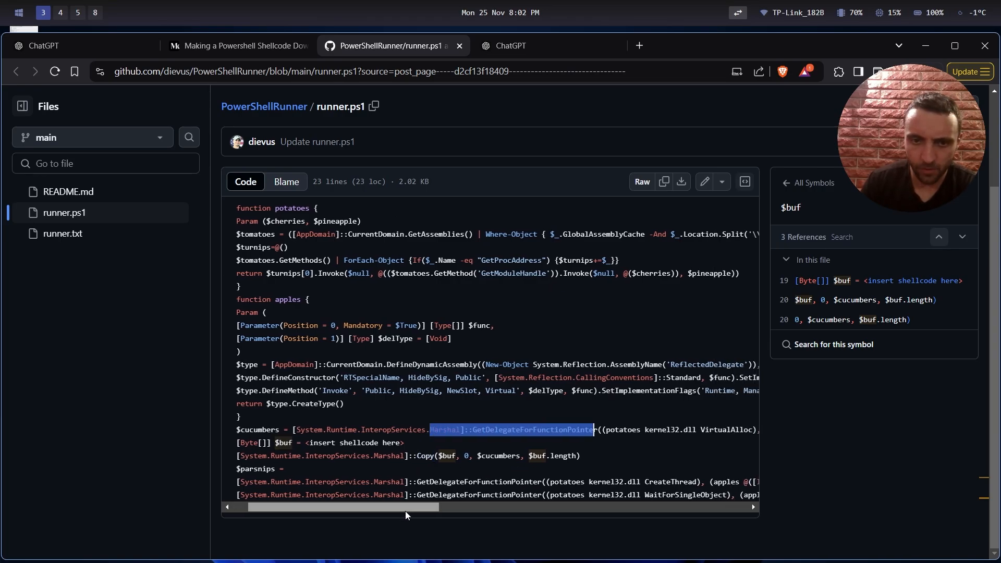
# Step: Read across runner.ps1's long code lines around the $parsnips assignment
pyautogui.hscroll(3)
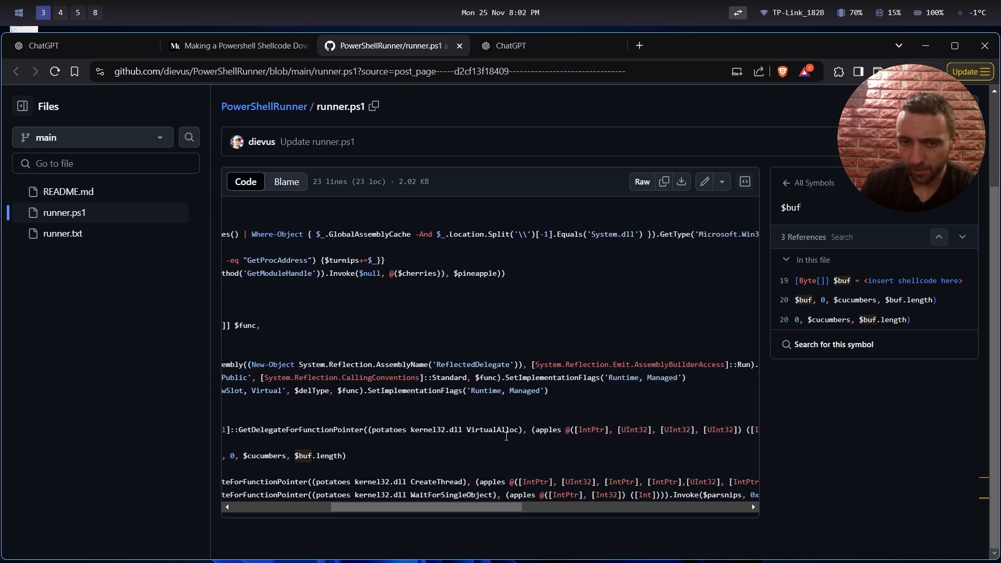
pyautogui.moveTo(517, 507); pyautogui.dragTo(613, 506)
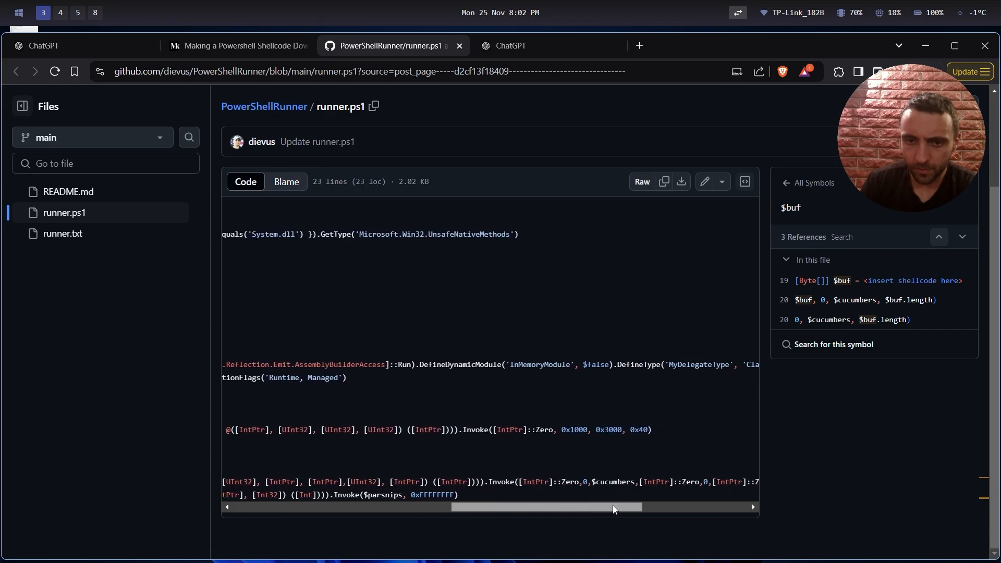
pyautogui.moveTo(613, 507); pyautogui.dragTo(439, 506)
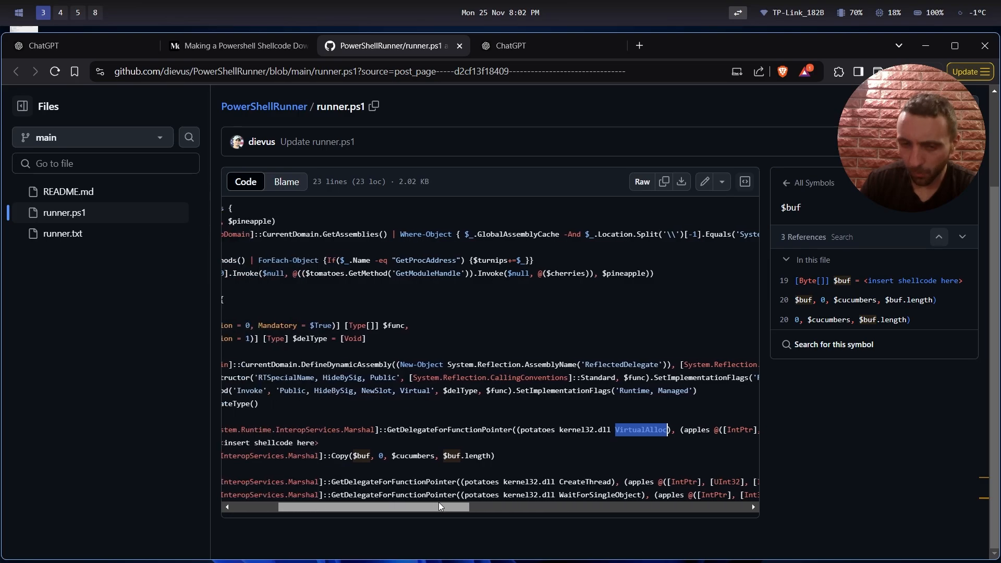
pyautogui.hscroll(-3)
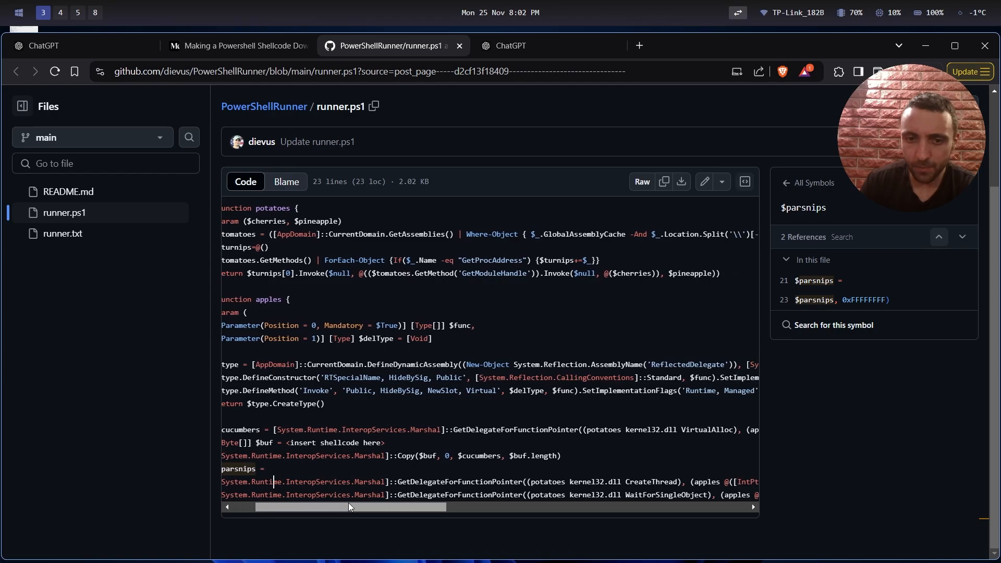
pyautogui.hscroll(3)
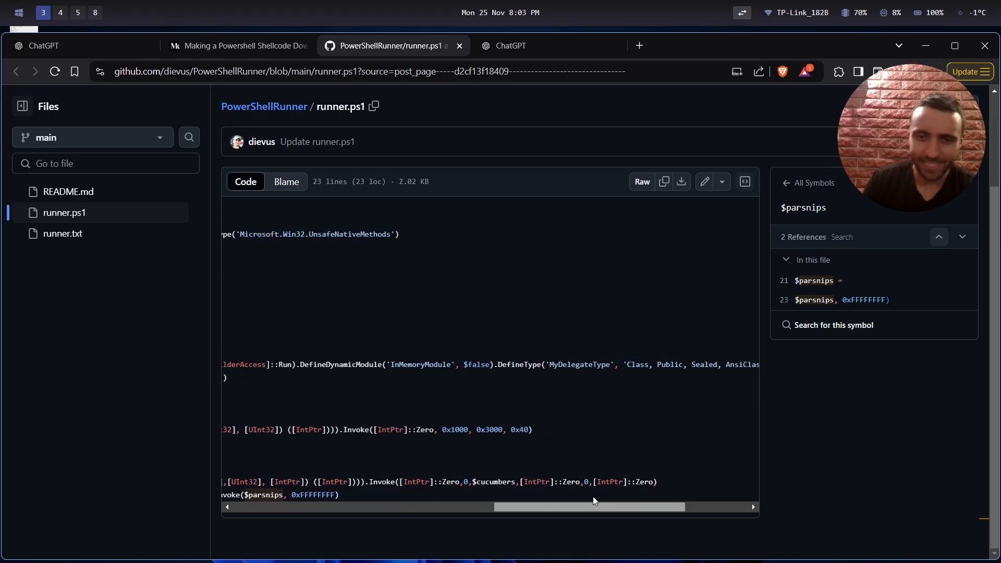
pyautogui.moveTo(590, 506); pyautogui.dragTo(445, 511)
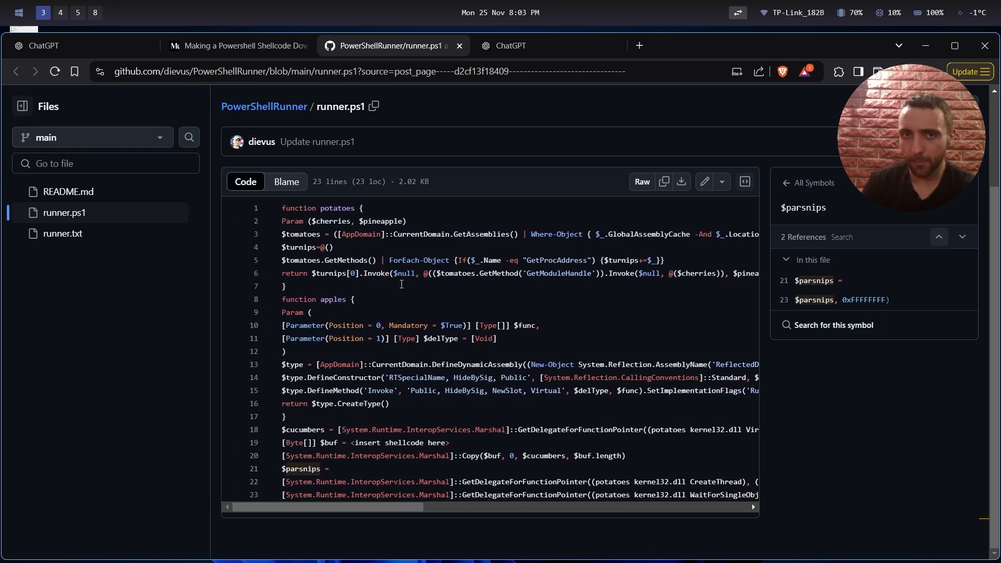
# Step: Return to the Medium downloader article and read past the PowerShell ISE screenshot to the $url step
pyautogui.click(238, 45)
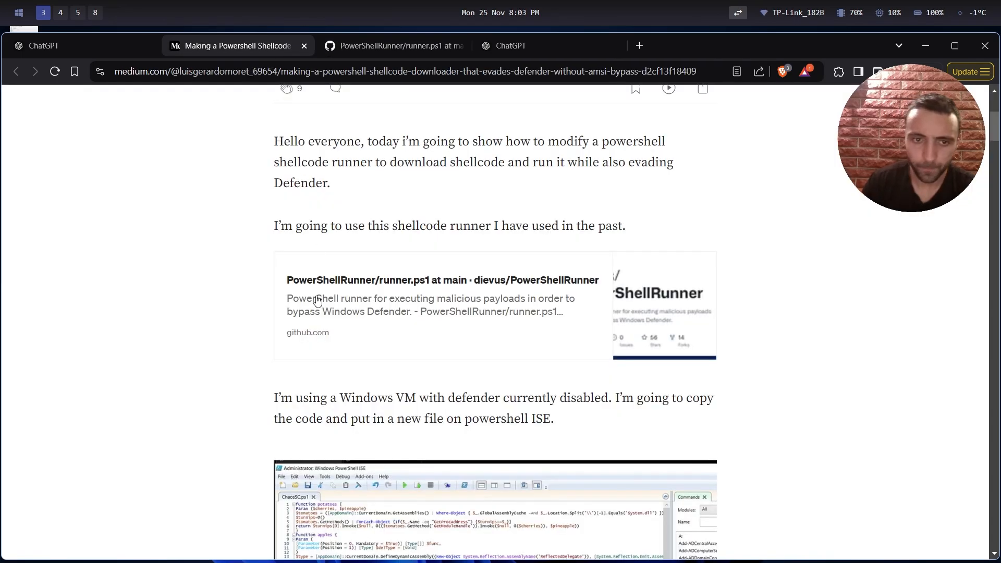
pyautogui.scroll(-3)
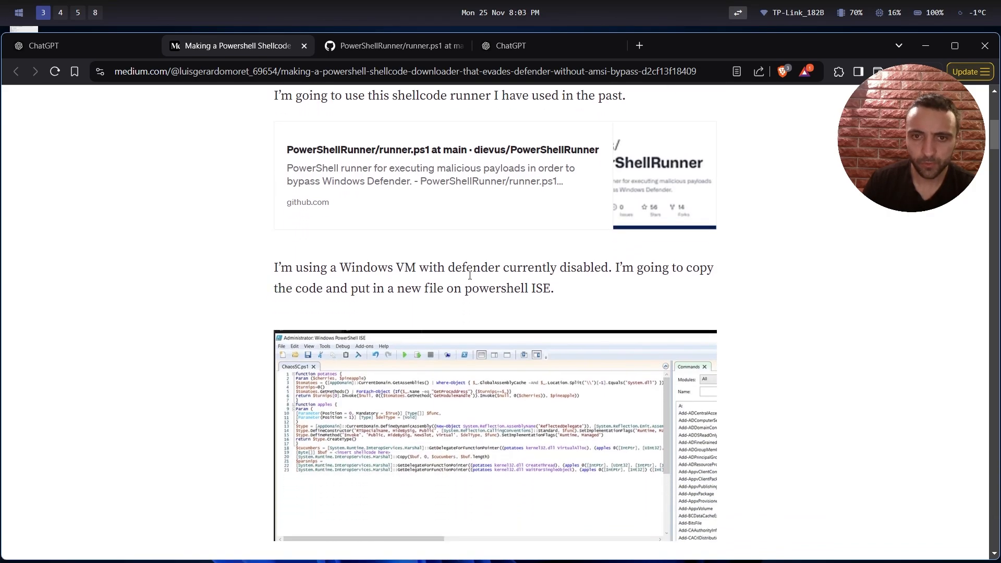
pyautogui.scroll(-3)
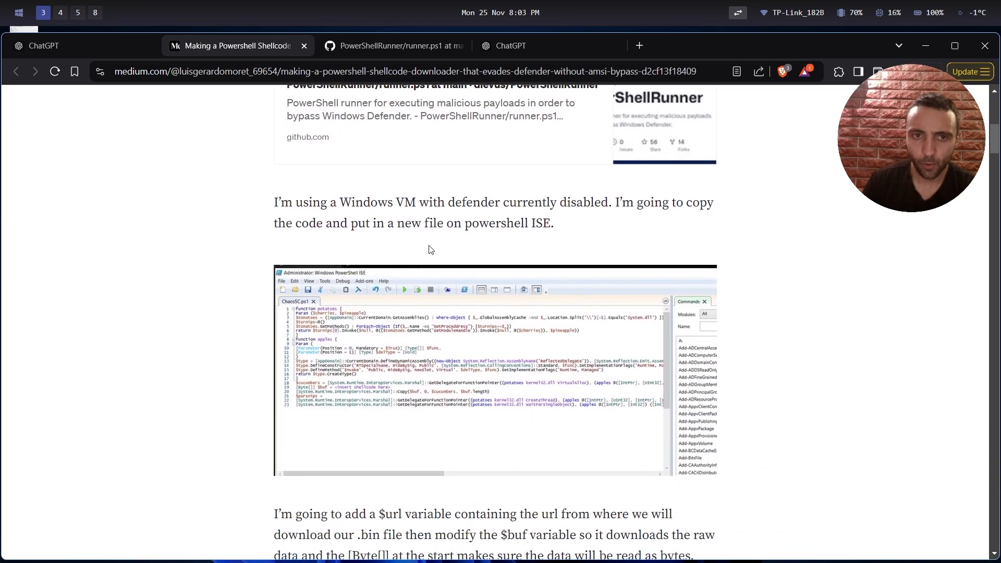
pyautogui.scroll(-3)
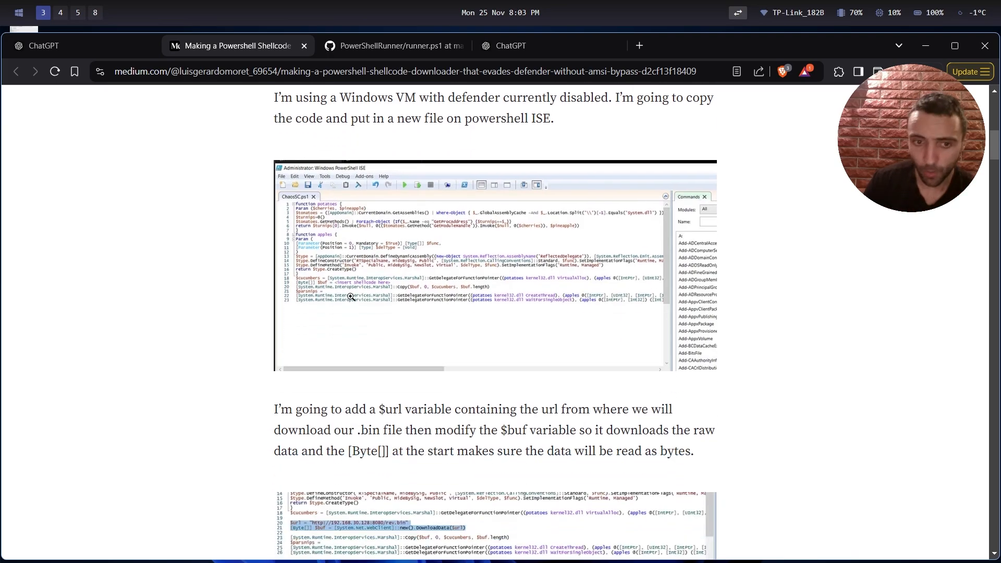
pyautogui.scroll(-3)
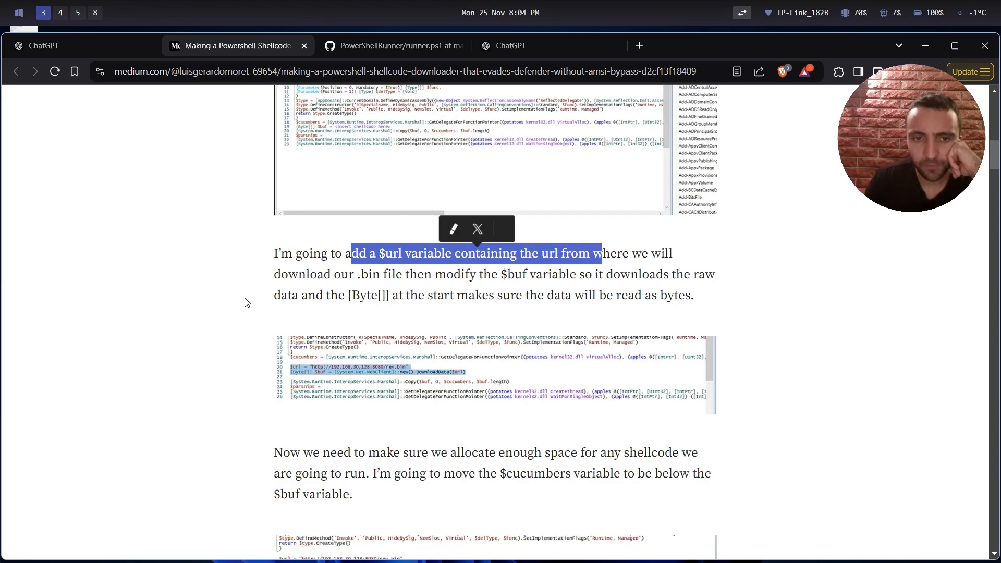
pyautogui.scroll(-3)
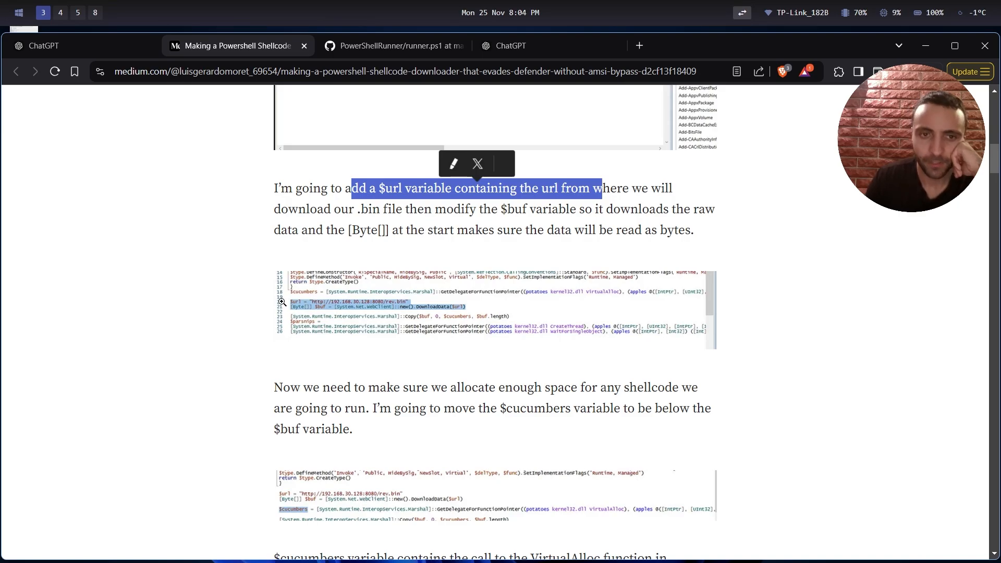
pyautogui.moveTo(267, 310)
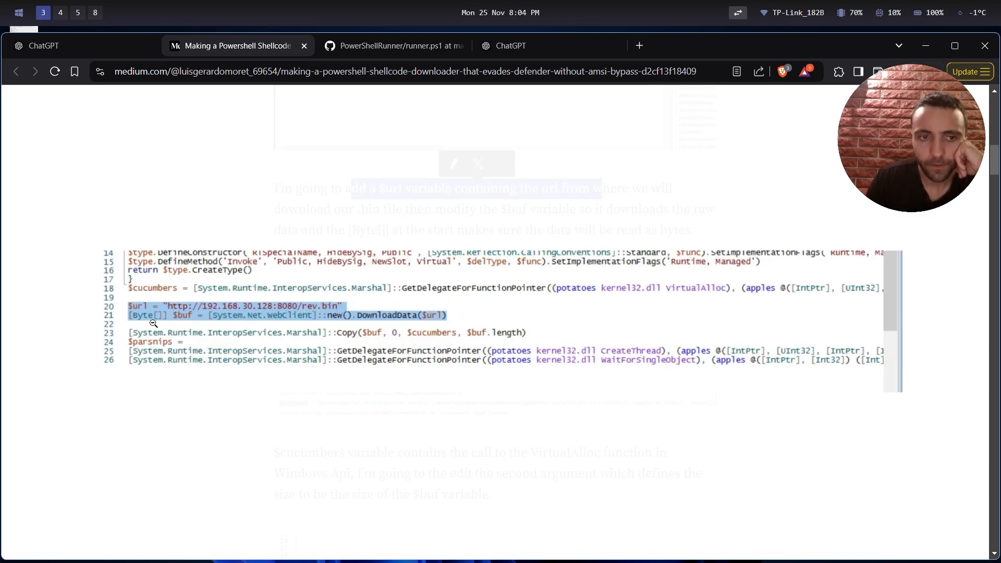
pyautogui.moveTo(208, 319)
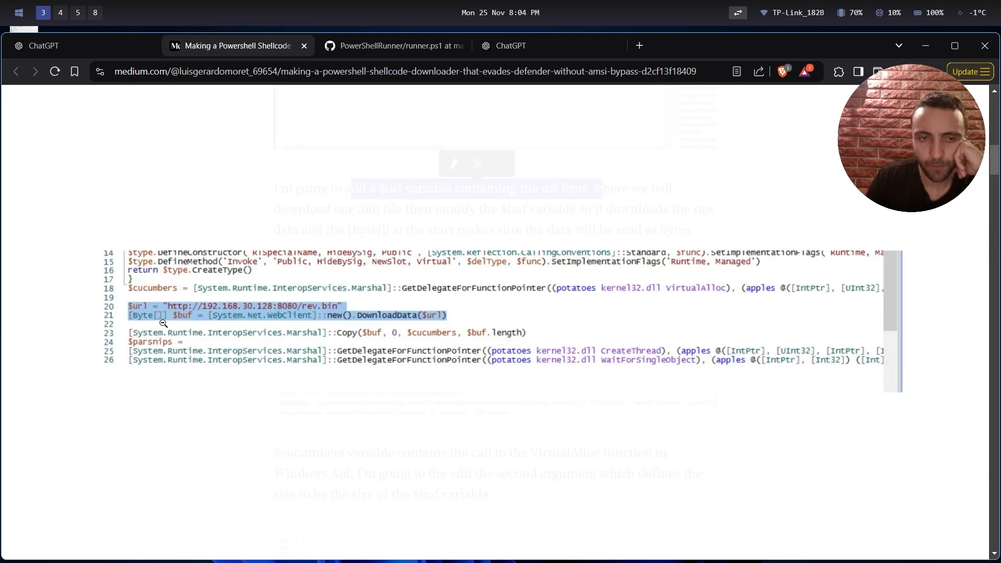
pyautogui.moveTo(212, 319)
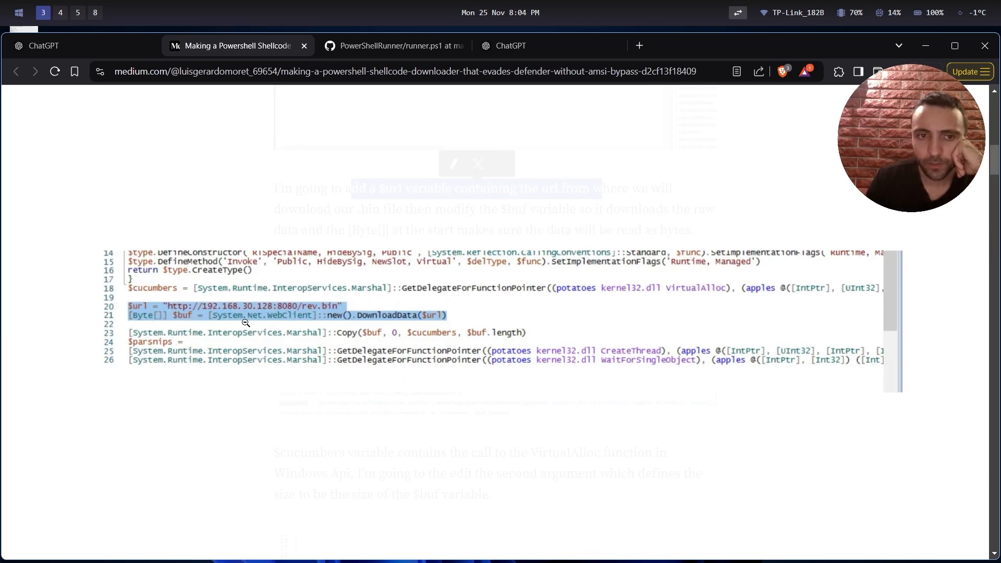
pyautogui.moveTo(219, 318)
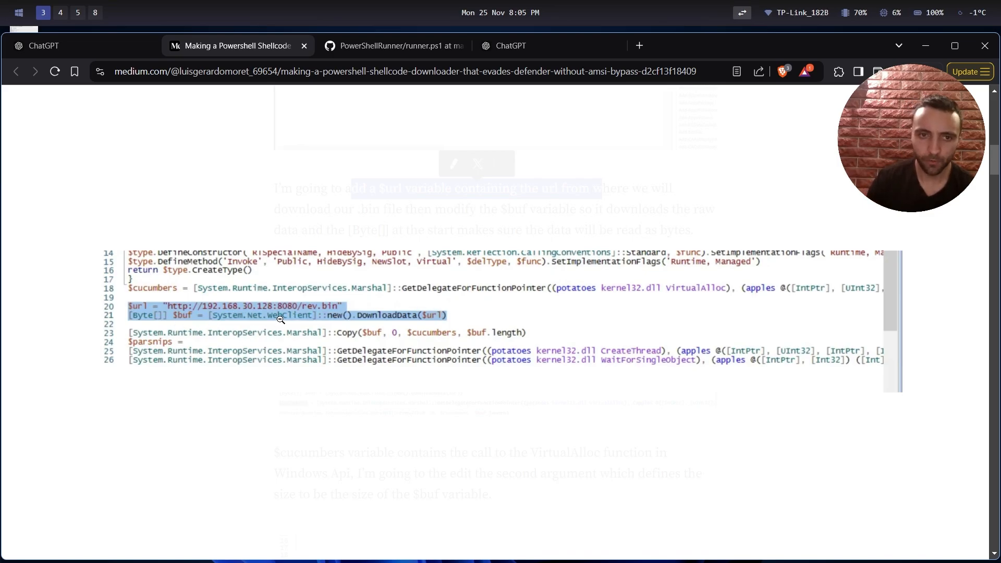
pyautogui.moveTo(155, 352)
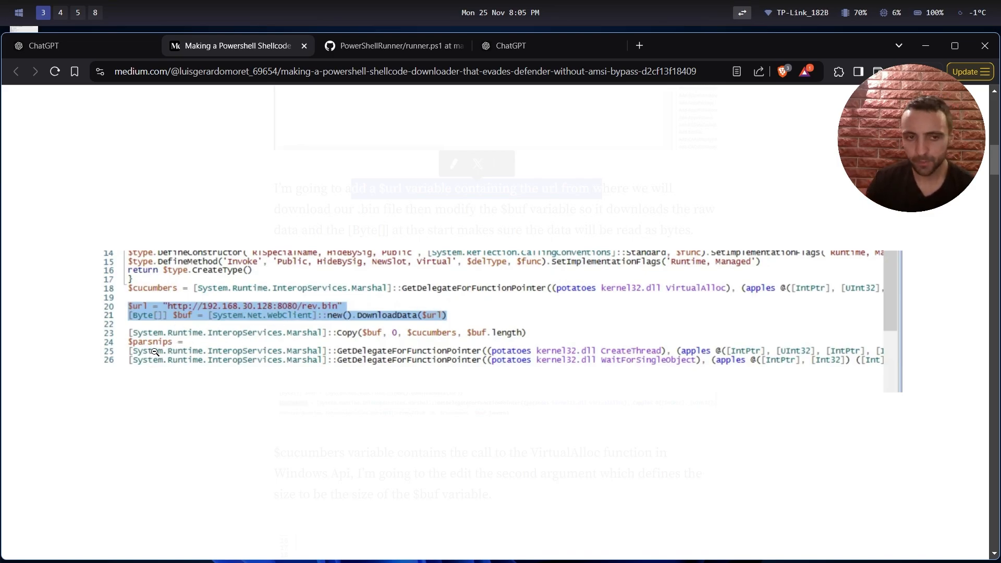
pyautogui.moveTo(162, 333)
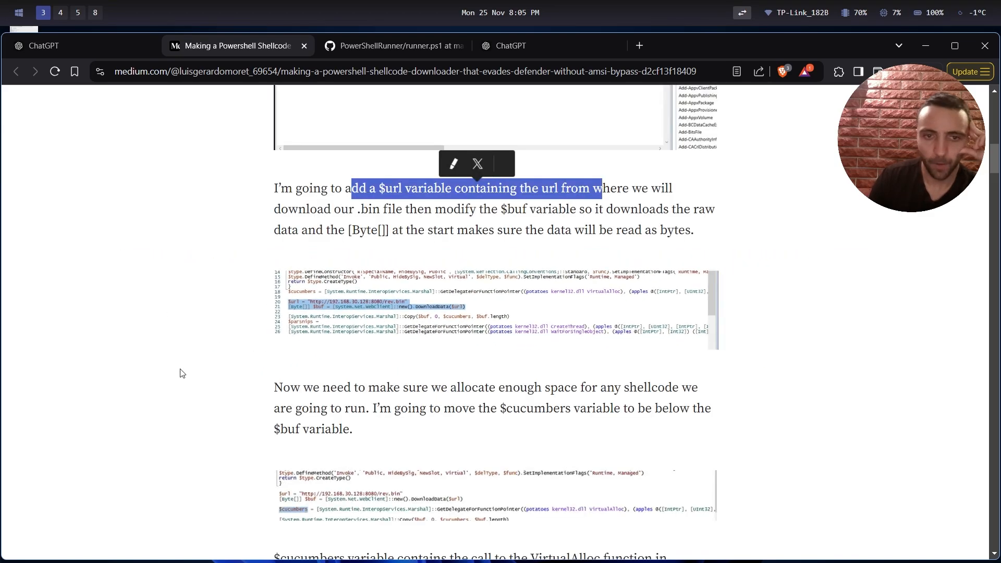
# Step: Reach the paragraph about moving the $cucumbers line below the $buf download line
pyautogui.scroll(-3)
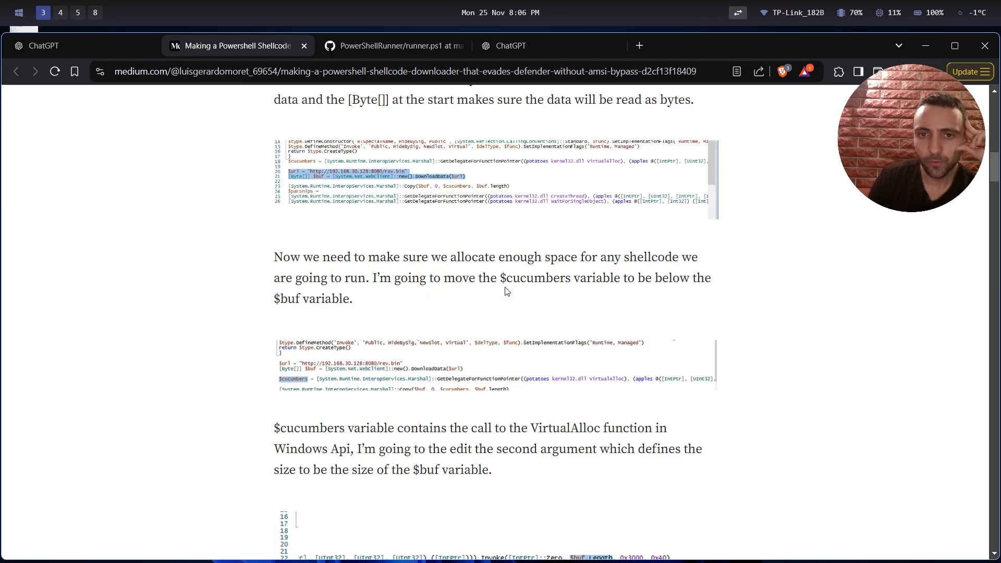
pyautogui.moveTo(329, 306)
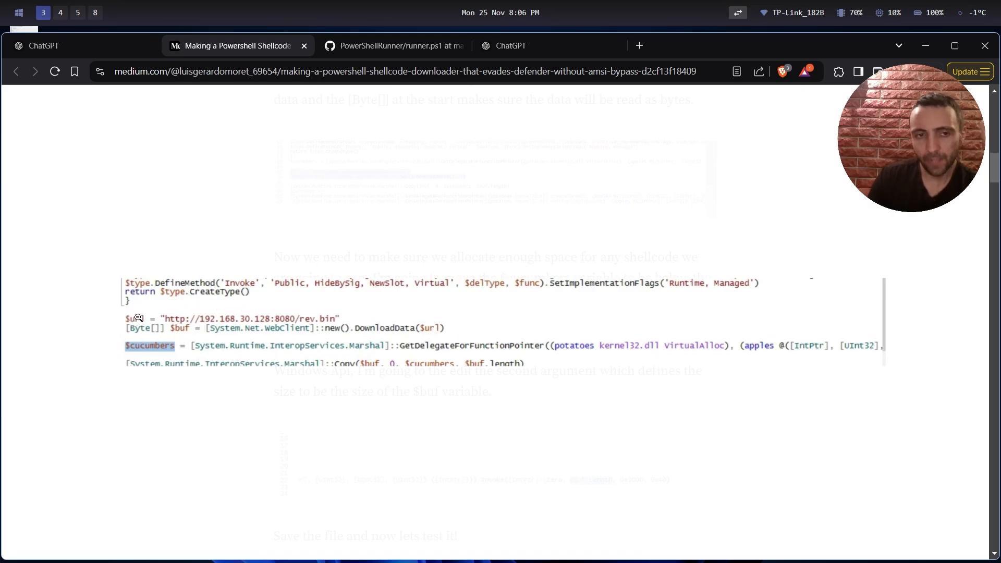
pyautogui.moveTo(140, 342)
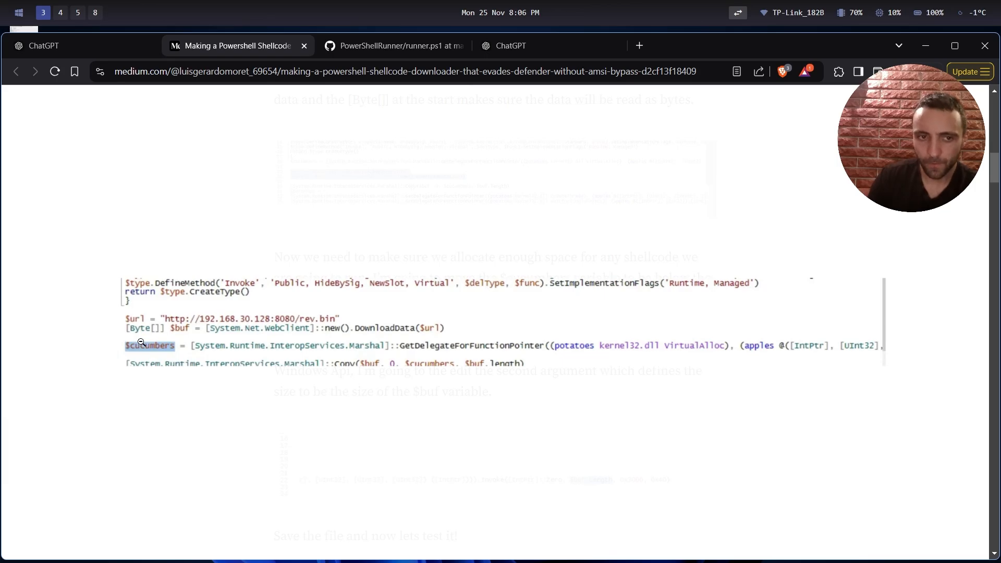
pyautogui.moveTo(151, 345)
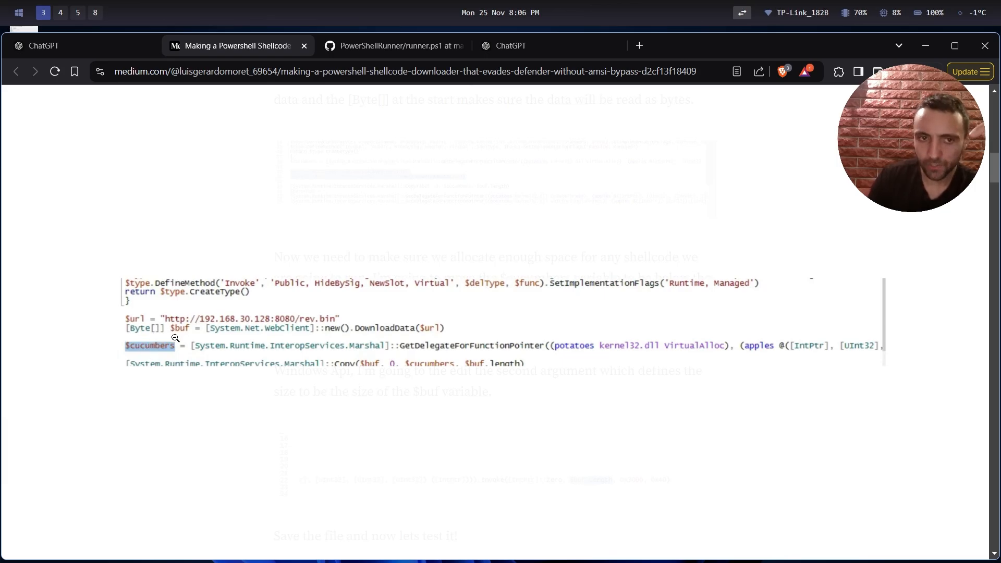
pyautogui.moveTo(165, 327)
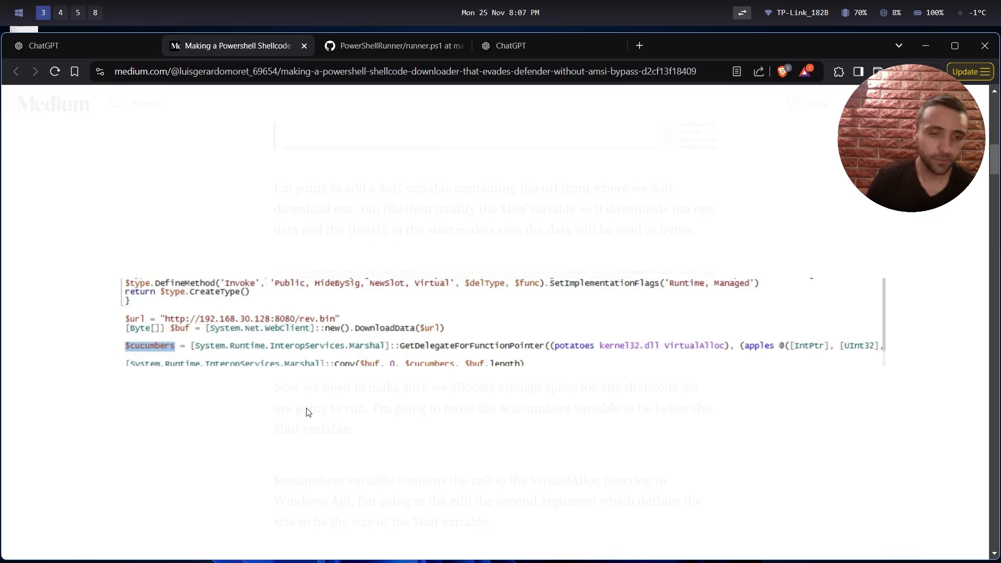
# Step: Advance to the VirtualAlloc $buf.Length edit and the msfvenom rev.bin reverse-shell generation
pyautogui.scroll(-3)
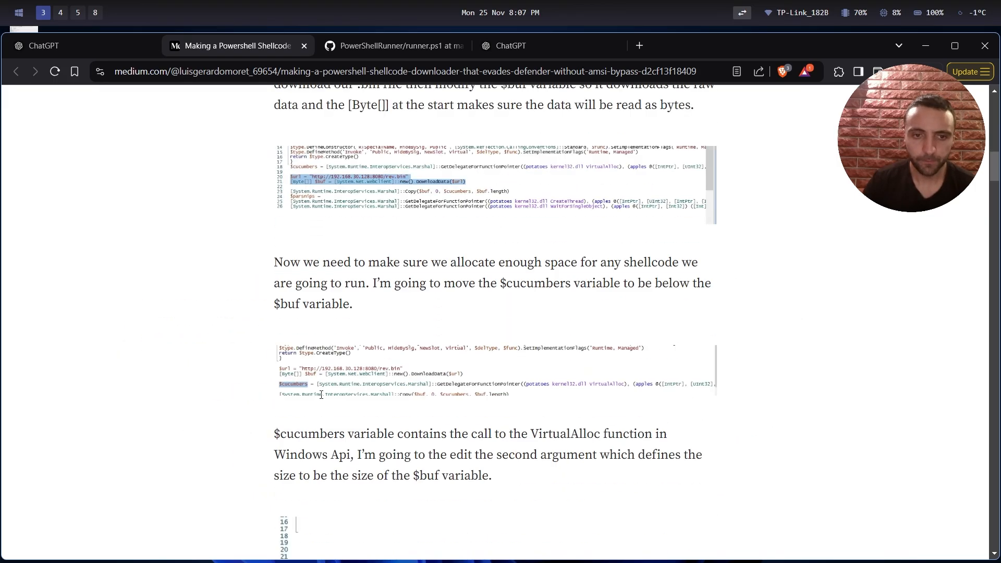
pyautogui.scroll(-3)
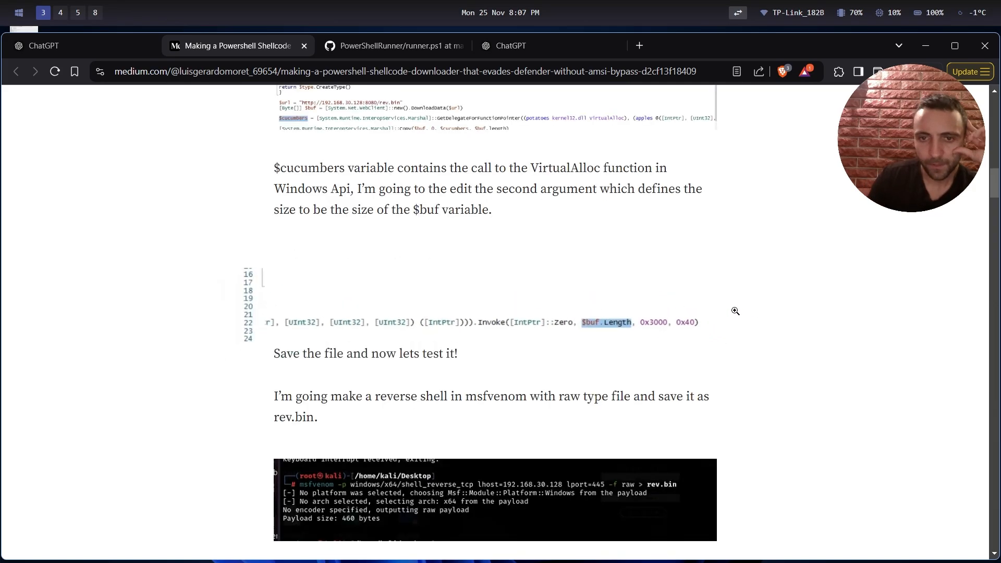
pyautogui.scroll(-3)
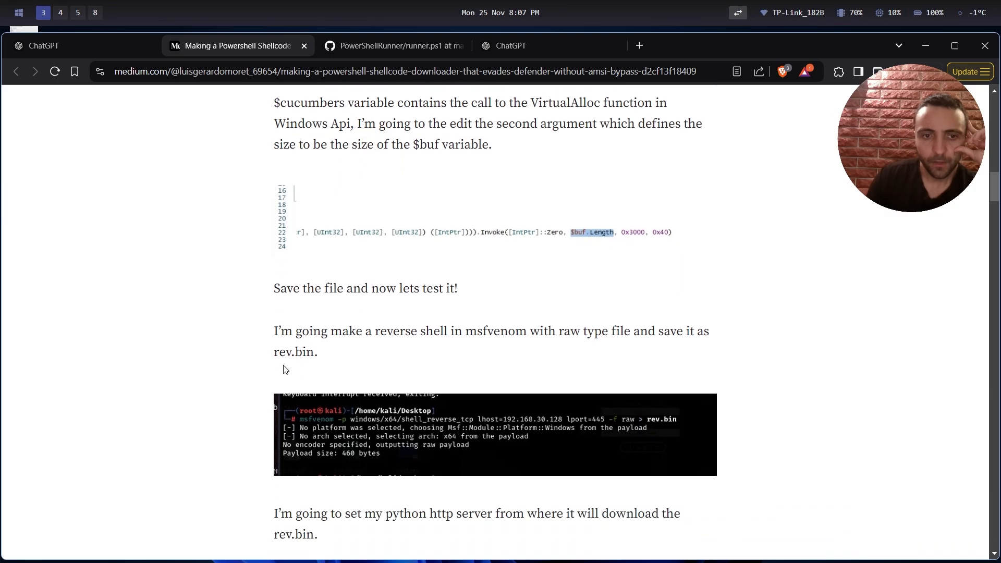
pyautogui.moveTo(396, 324)
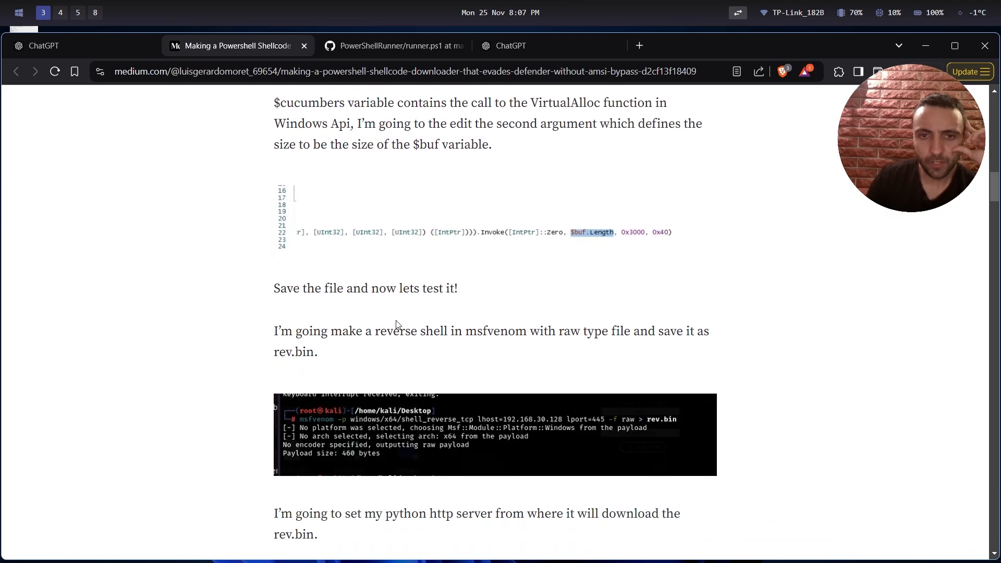
pyautogui.moveTo(559, 354)
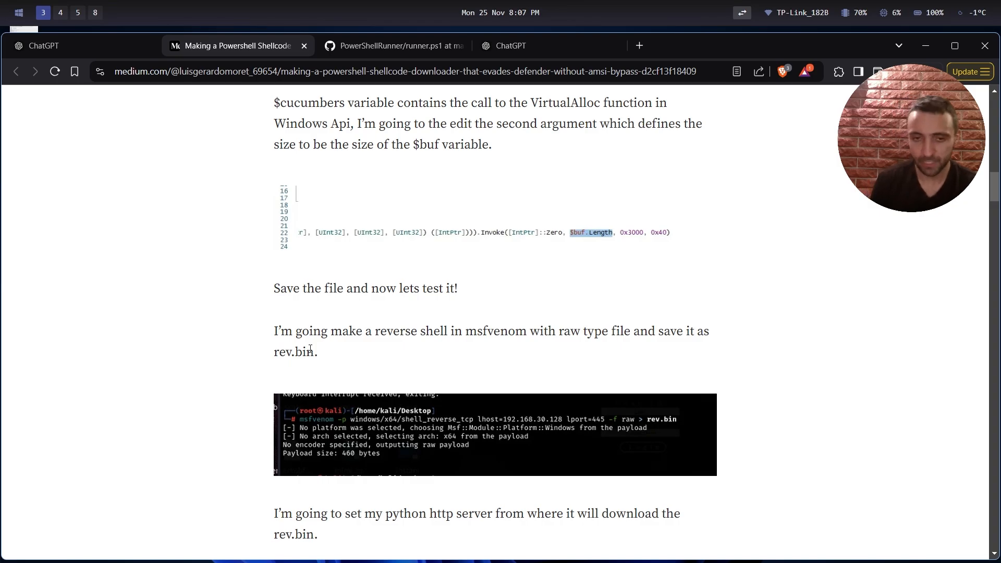
pyautogui.moveTo(303, 307)
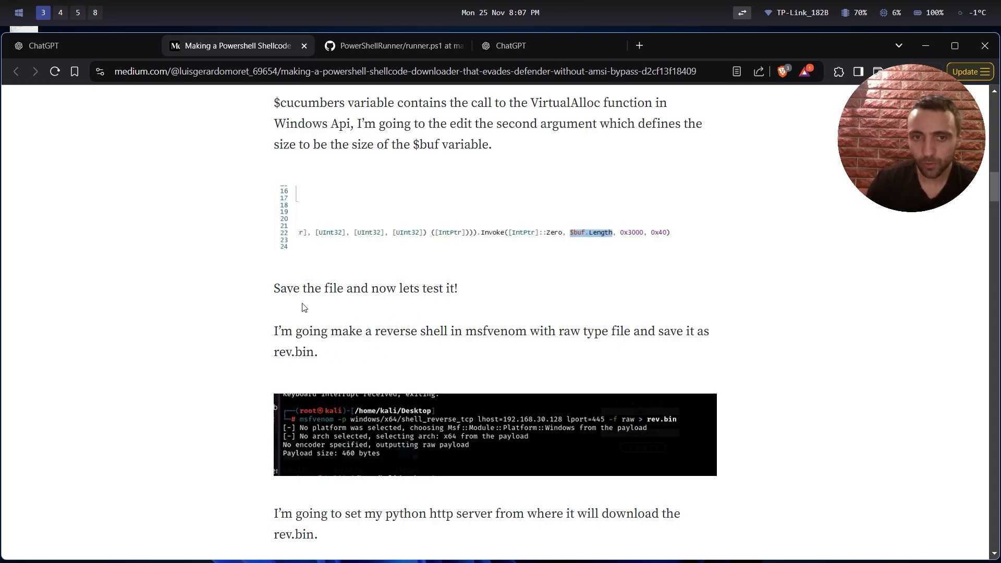
pyautogui.moveTo(308, 297)
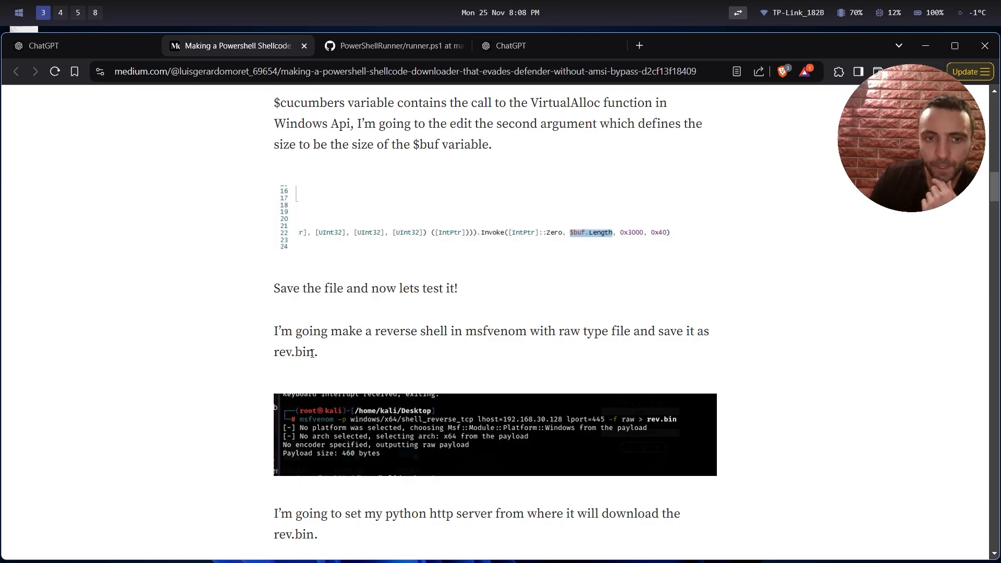
pyautogui.doubleClick(303, 352)
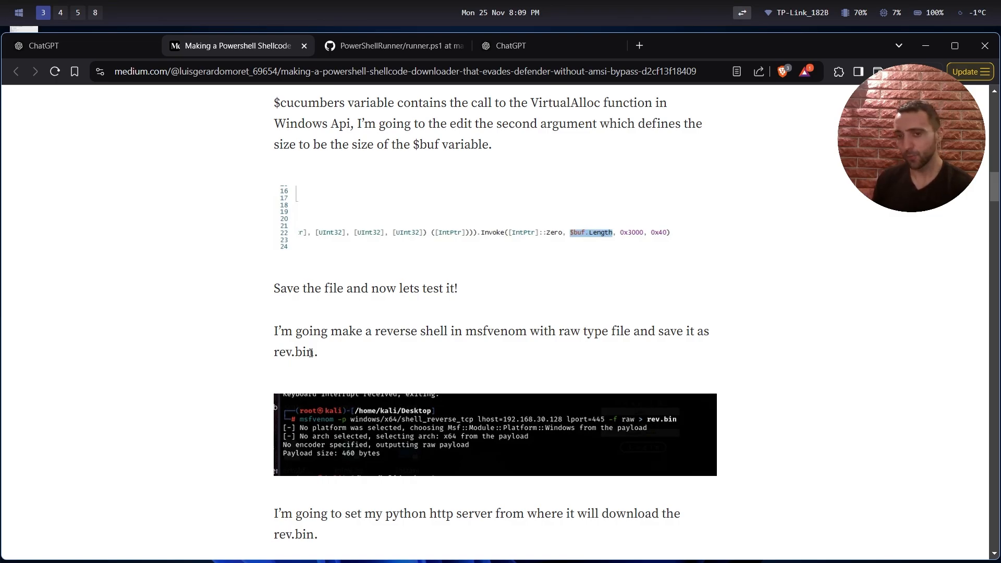
# Step: Bring up the python http.server, netcat listener on port 445 and ChaosSC.ps1 test screenshots
pyautogui.scroll(-3)
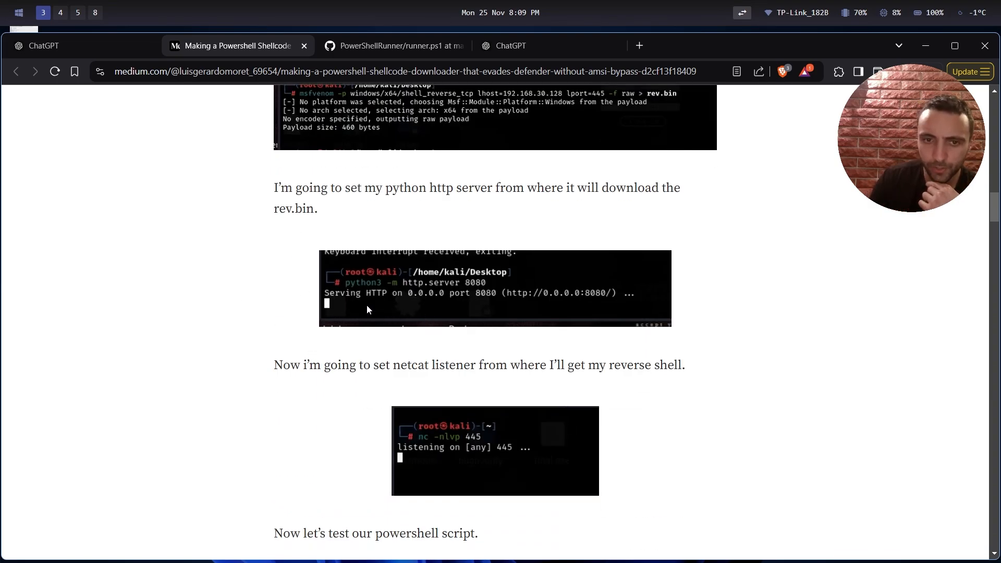
pyautogui.scroll(-3)
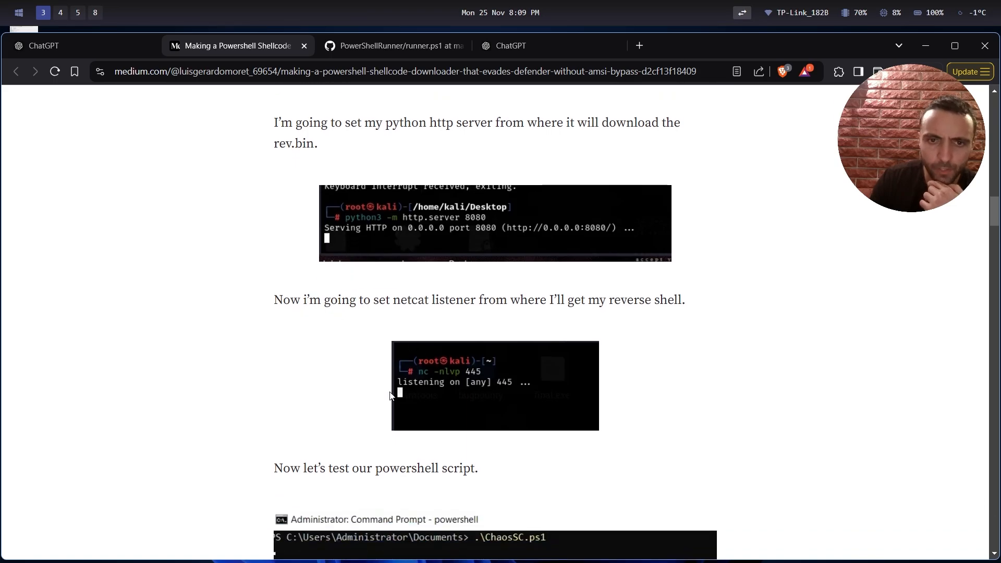
pyautogui.moveTo(464, 382)
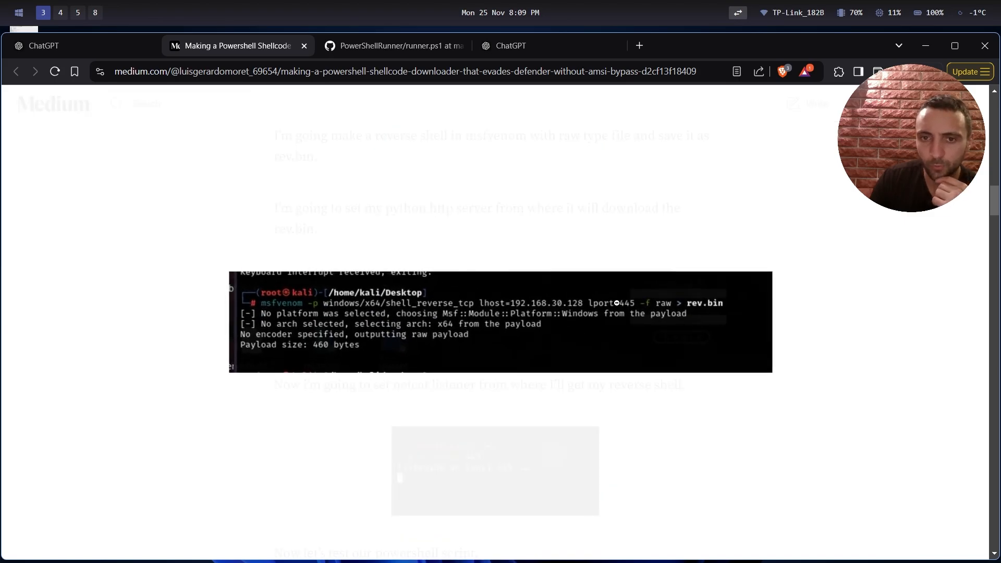
pyautogui.scroll(-3)
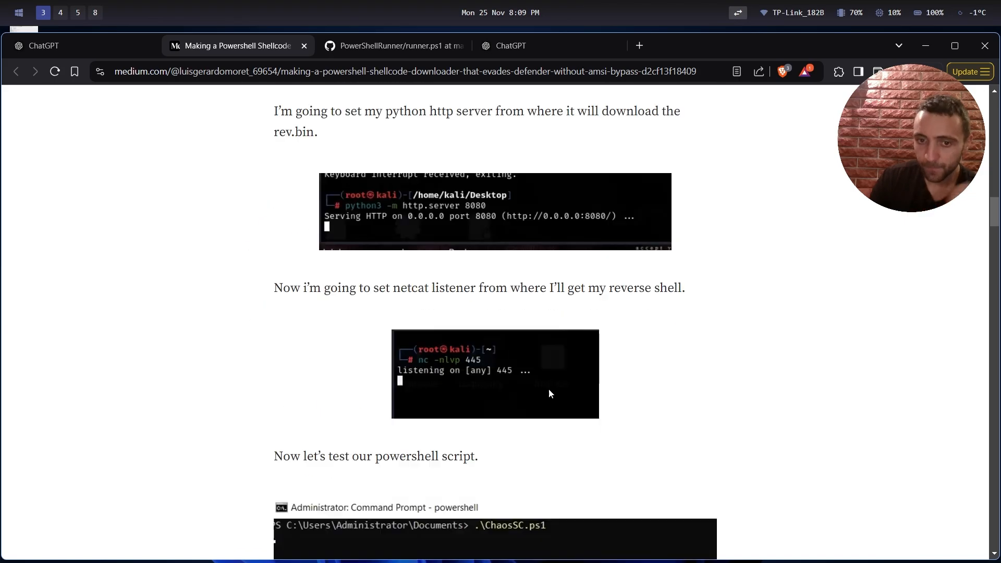
pyautogui.scroll(-3)
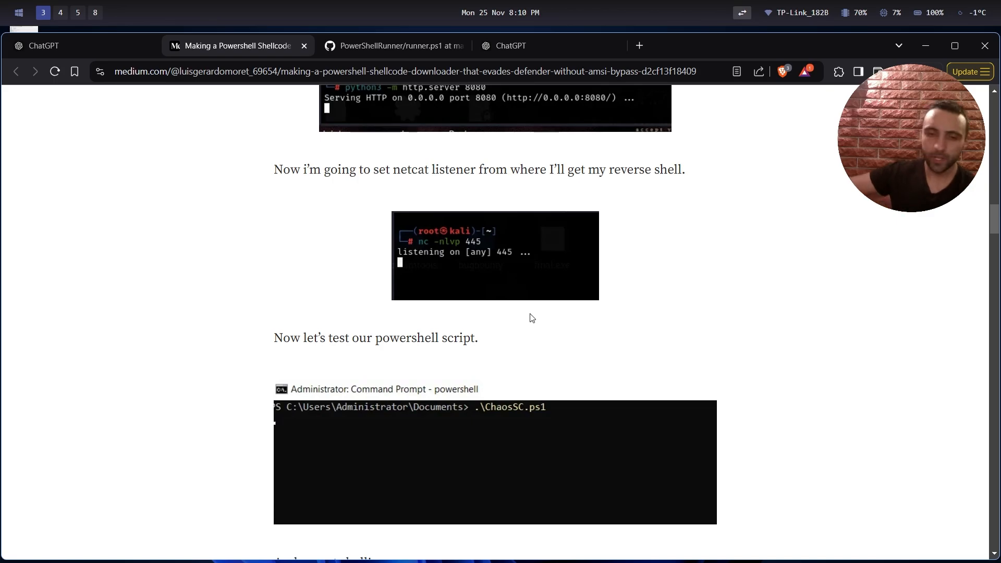
pyautogui.moveTo(525, 330)
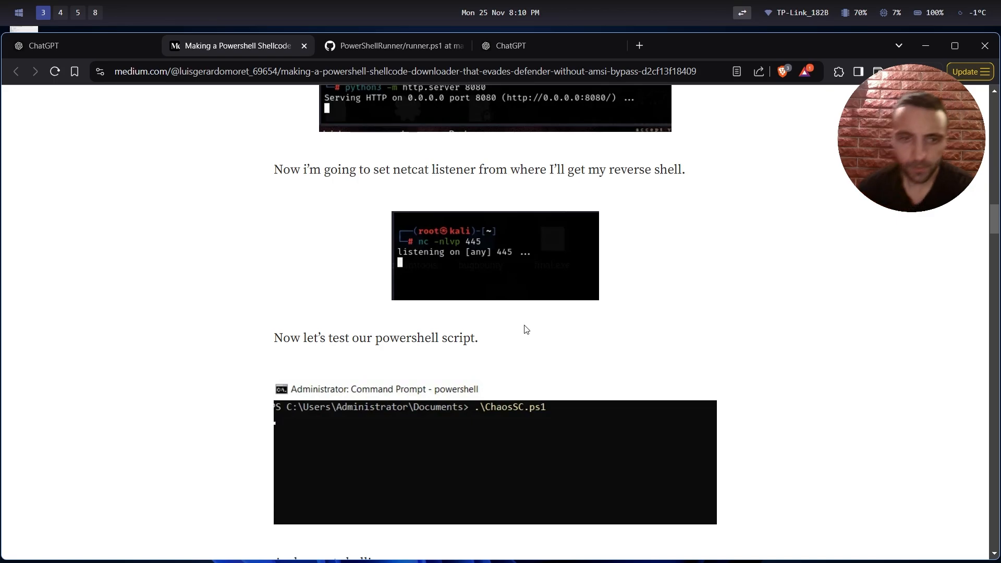
# Step: Reach 'And we get shell!' on the netcat listener and the AmsiTrigger detection paragraph
pyautogui.scroll(-3)
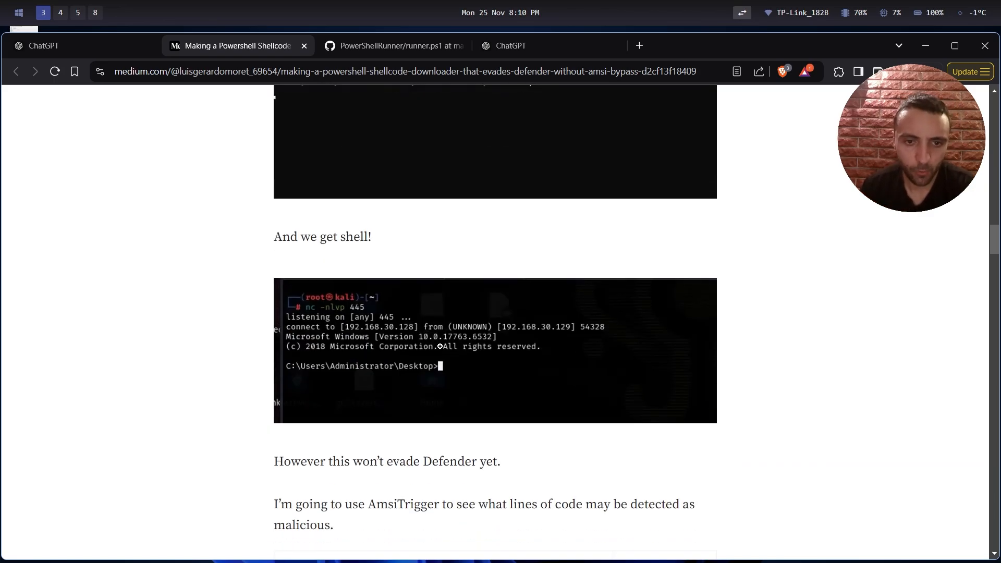
pyautogui.scroll(-3)
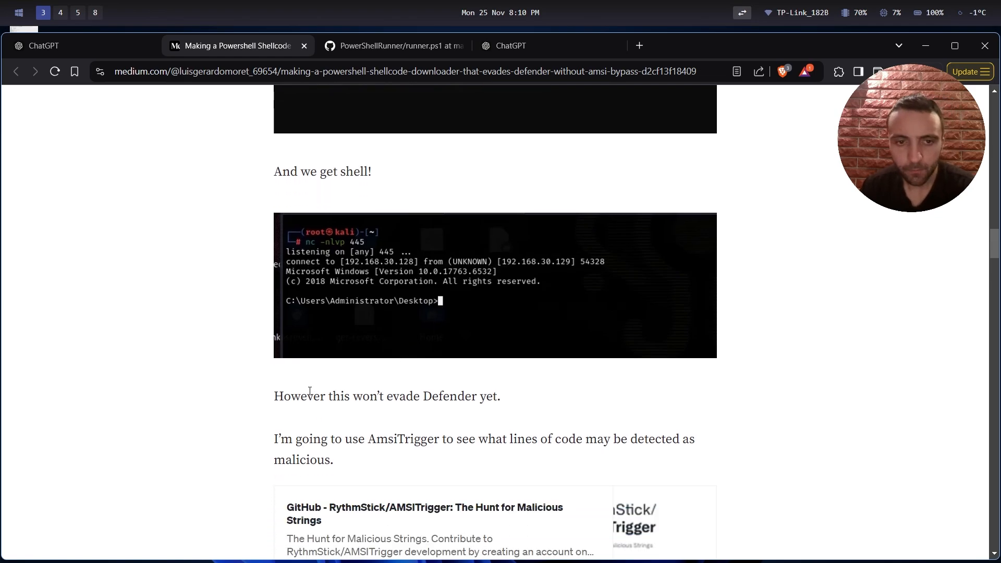
pyautogui.moveTo(509, 407)
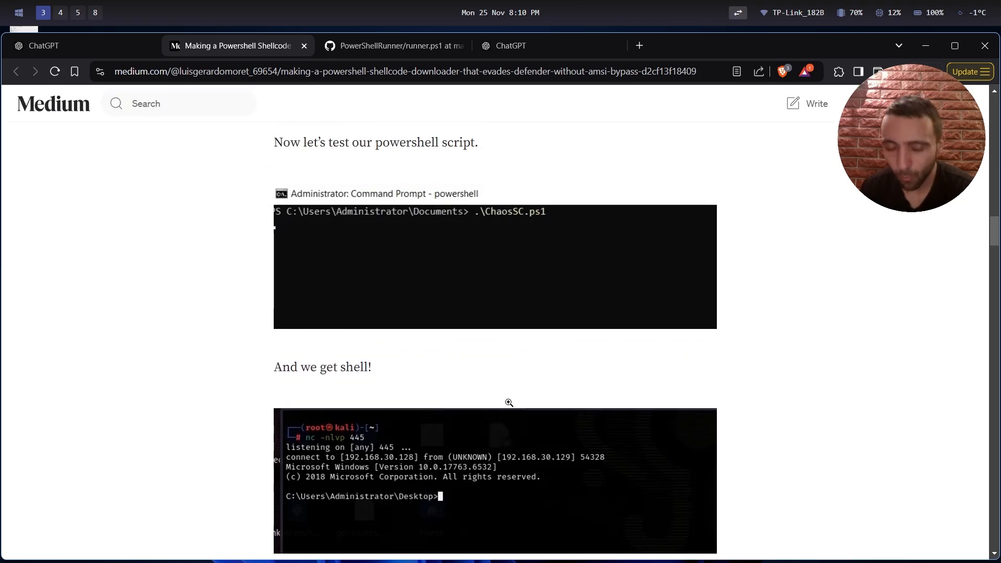
pyautogui.moveTo(470, 386)
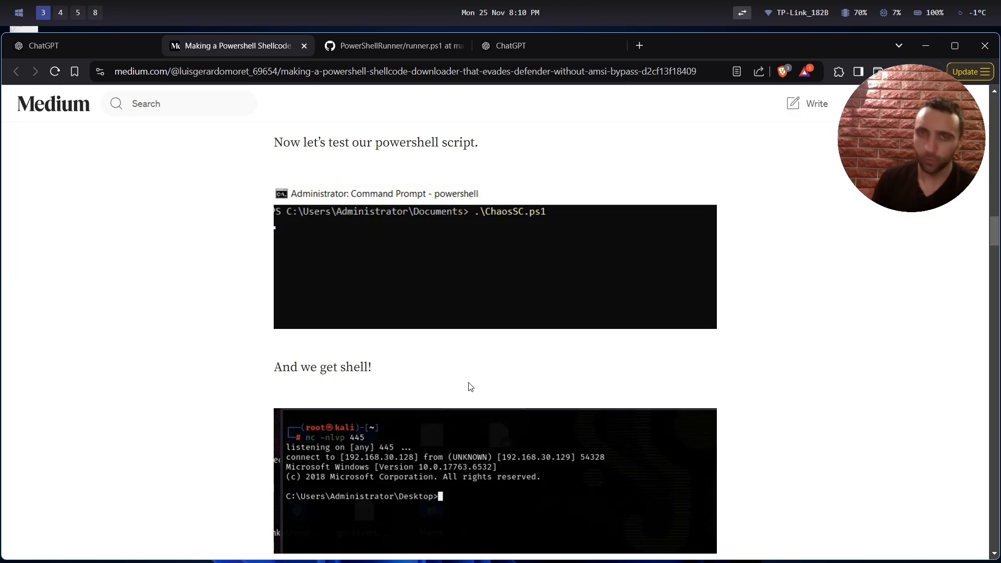
pyautogui.scroll(-3)
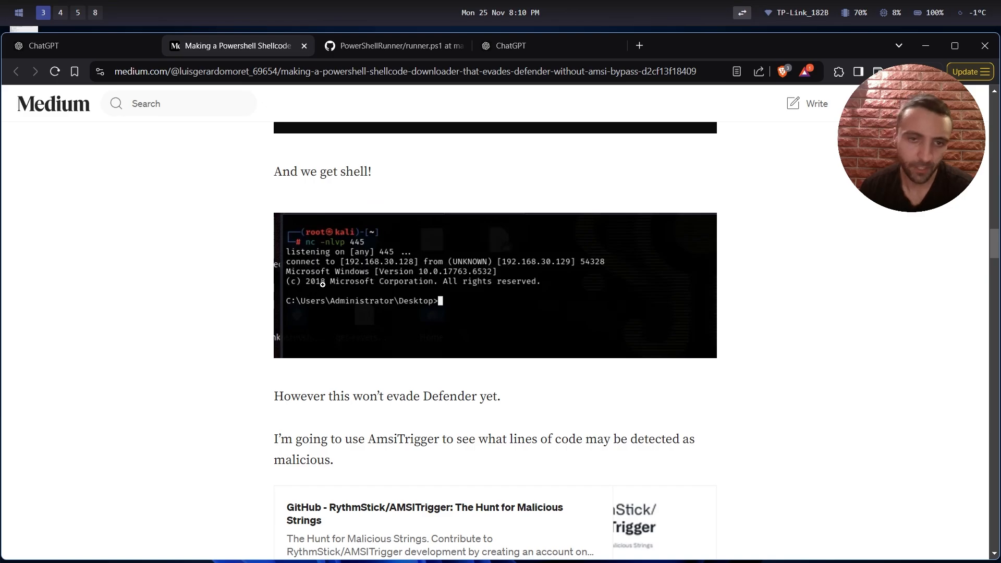
pyautogui.scroll(-3)
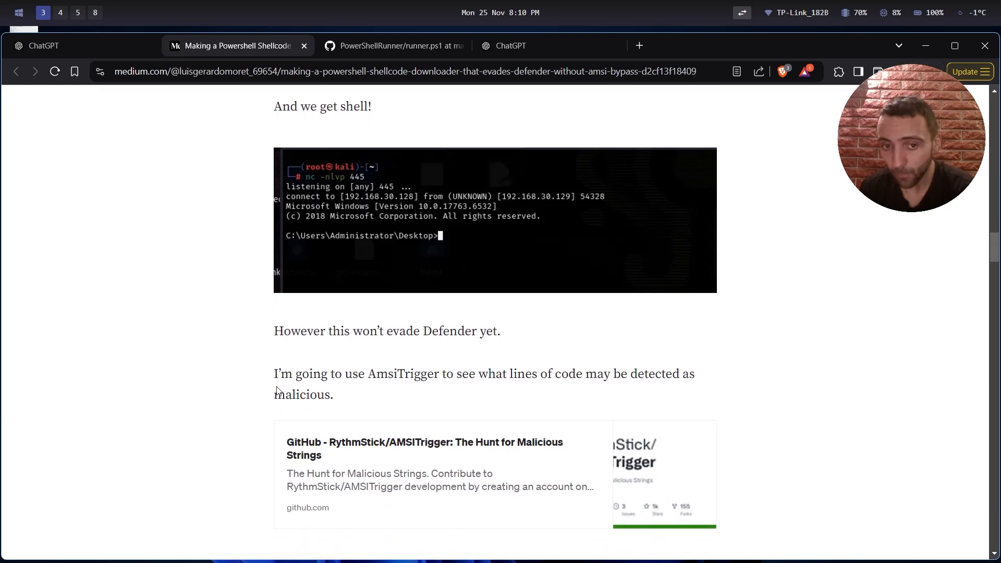
# Step: Bring up the context menu on the AMSITrigger GitHub link card in the post
pyautogui.scroll(-3)
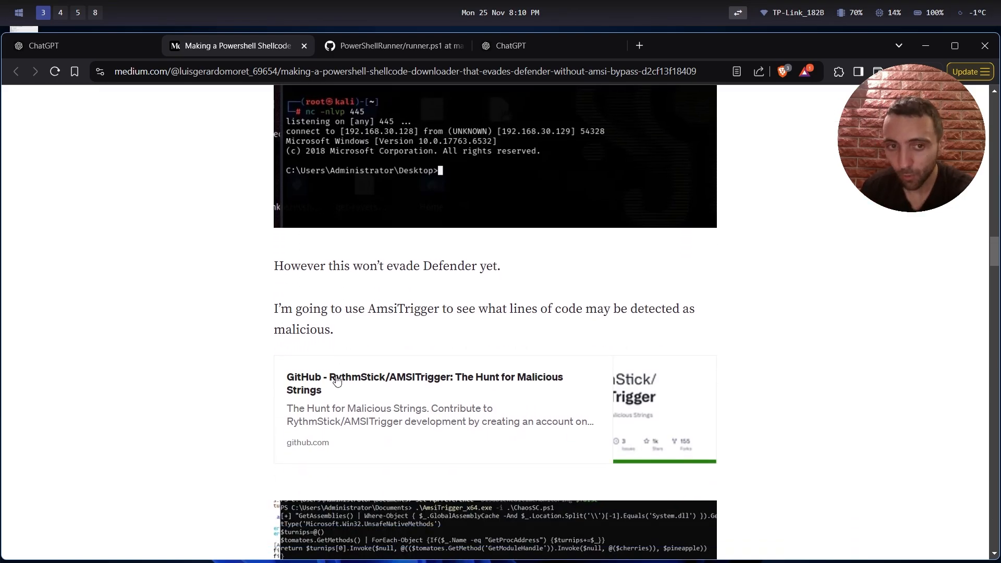
pyautogui.moveTo(317, 345)
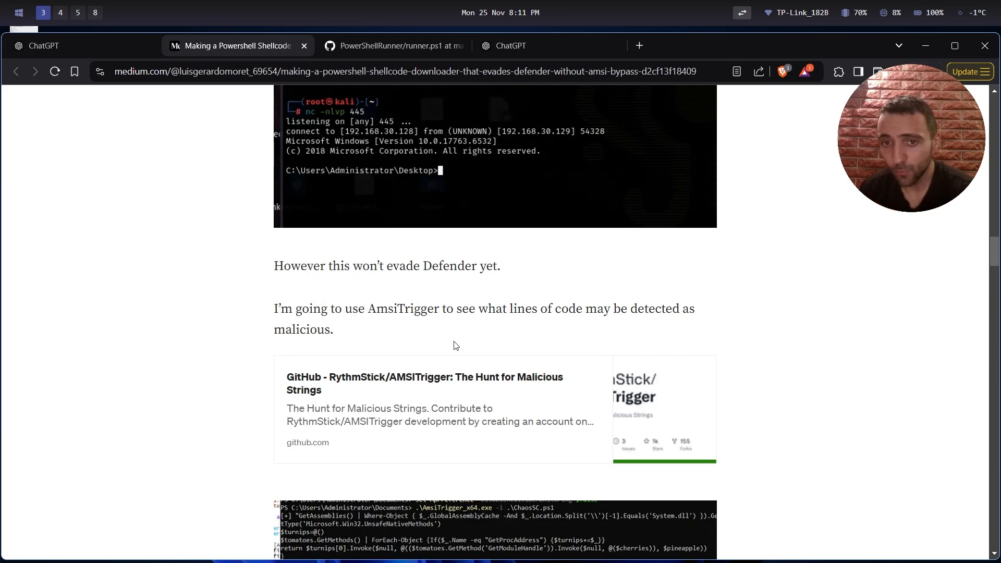
pyautogui.rightClick(424, 382)
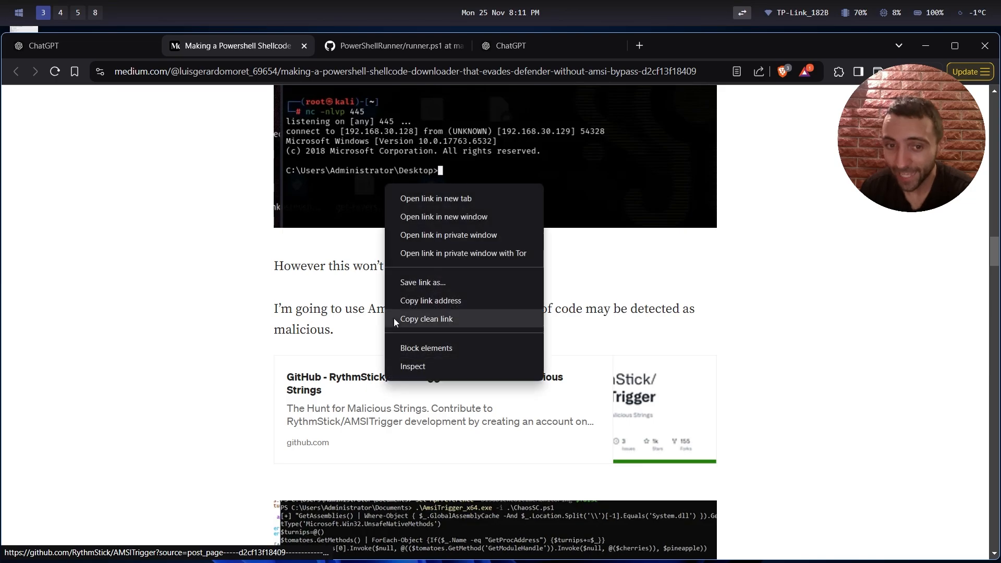
# Step: Open the AMSITrigger repository in a new tab and reach its README Usage section
pyautogui.click(435, 198)
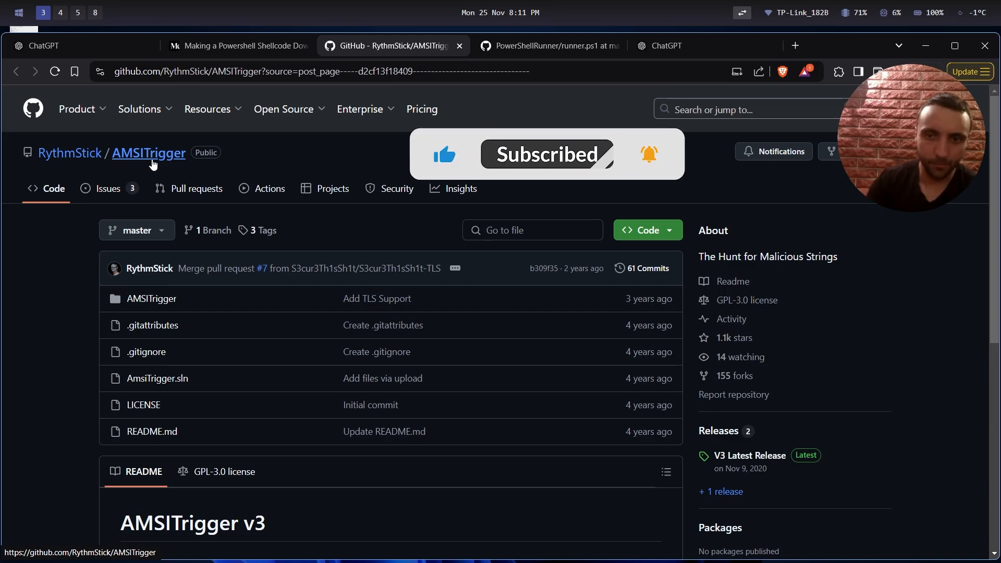
pyautogui.scroll(-3)
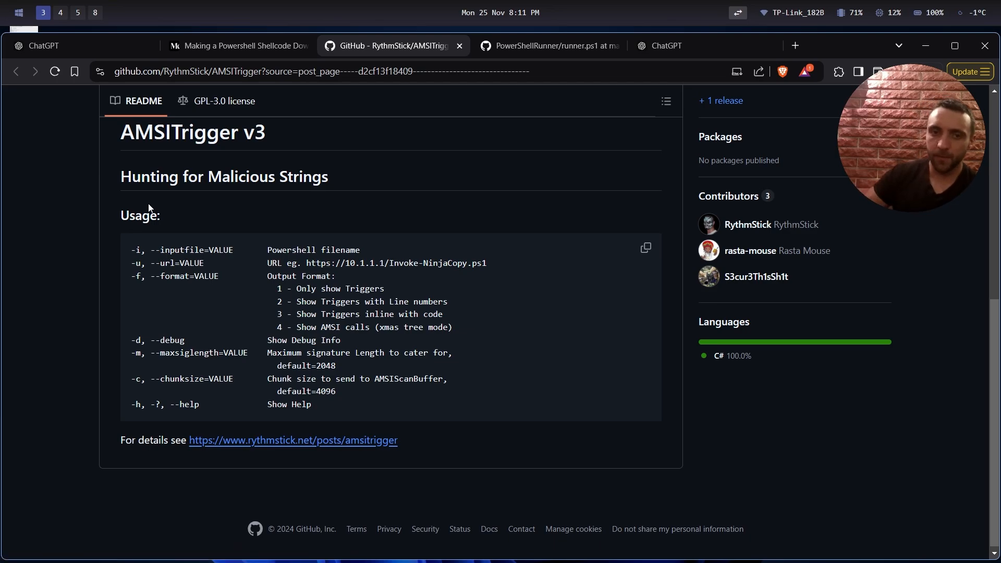
pyautogui.moveTo(424, 239)
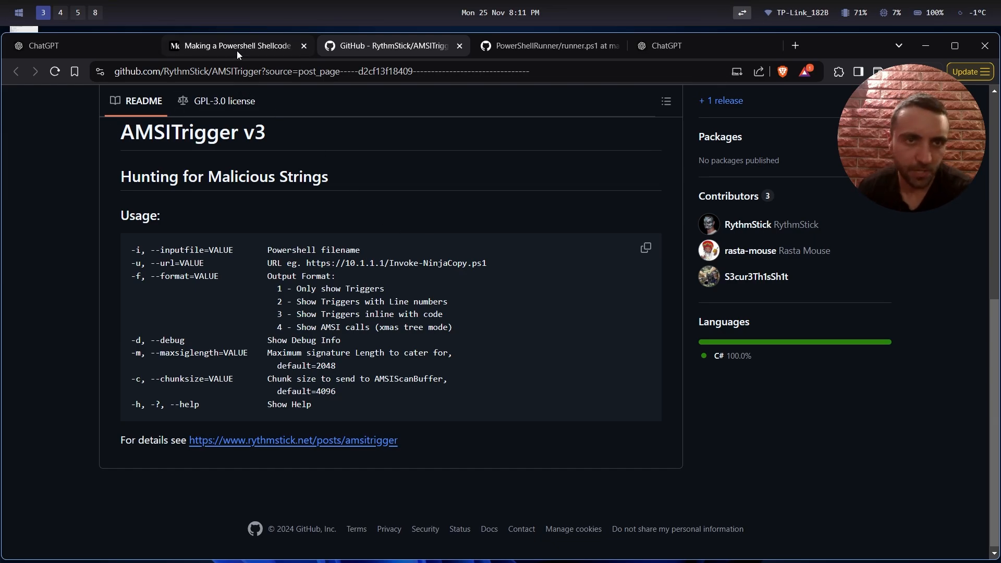
pyautogui.moveTo(237, 45)
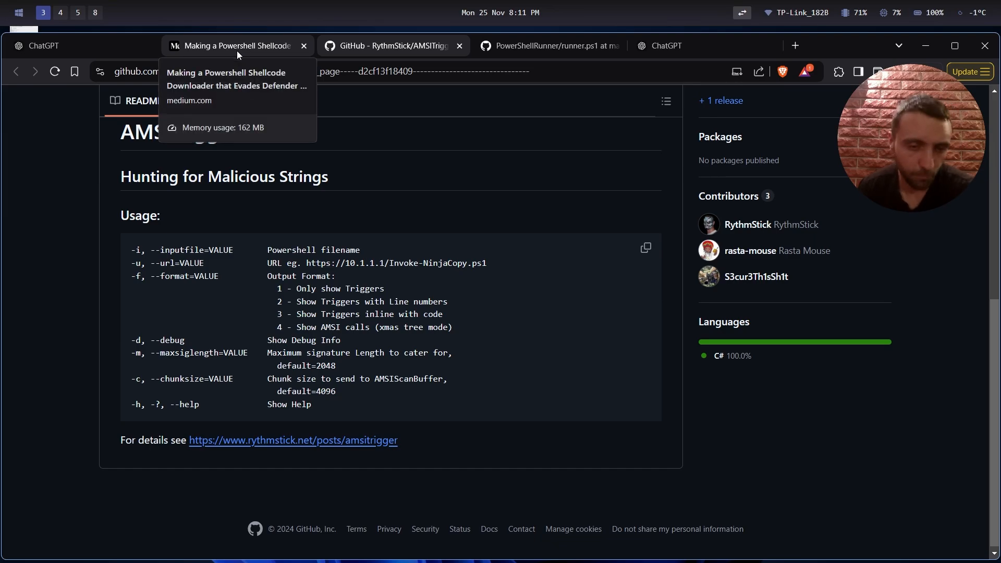
# Step: Return to the Medium post and highlight the passage about moving the potatoes code into a separate file
pyautogui.click(237, 45)
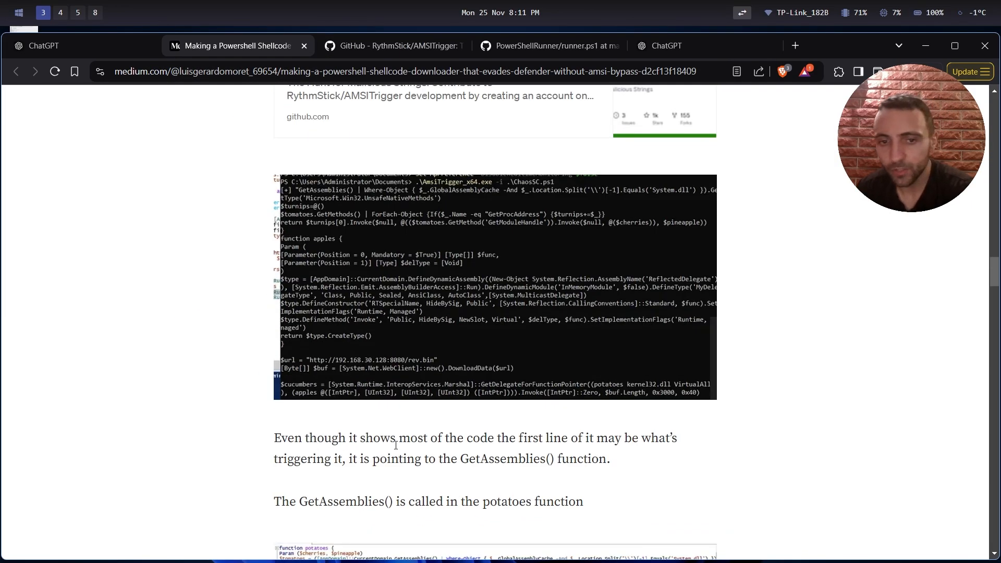
pyautogui.moveTo(396, 438); pyautogui.dragTo(543, 437)
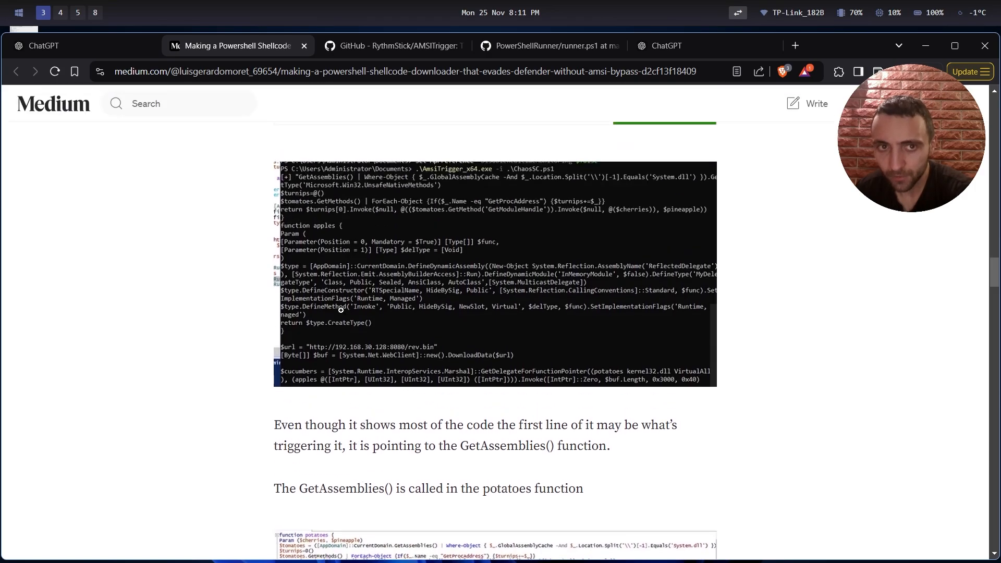
# Step: Read down through the obfuscation plan to the Invoke-Obfuscation link card
pyautogui.scroll(-3)
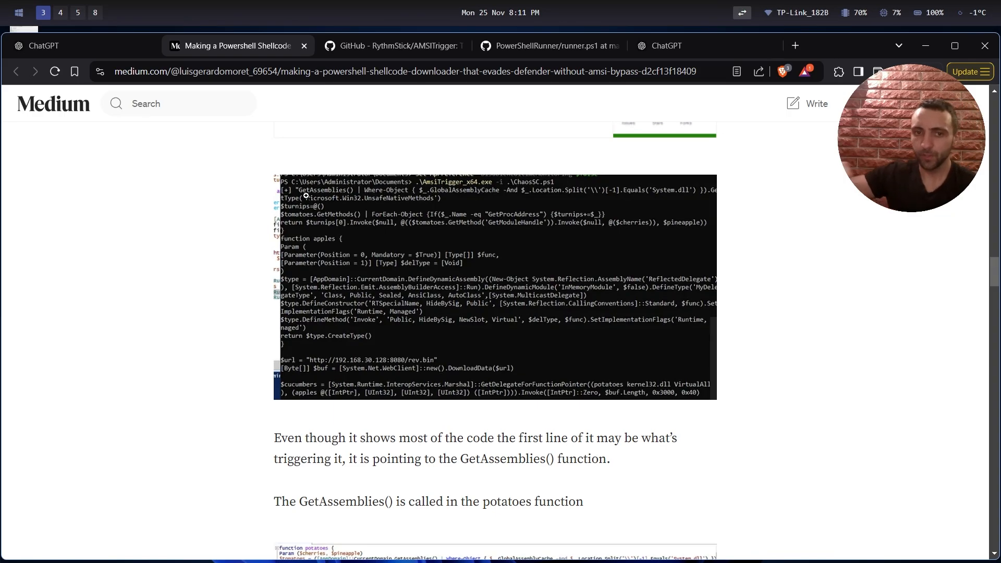
pyautogui.scroll(-3)
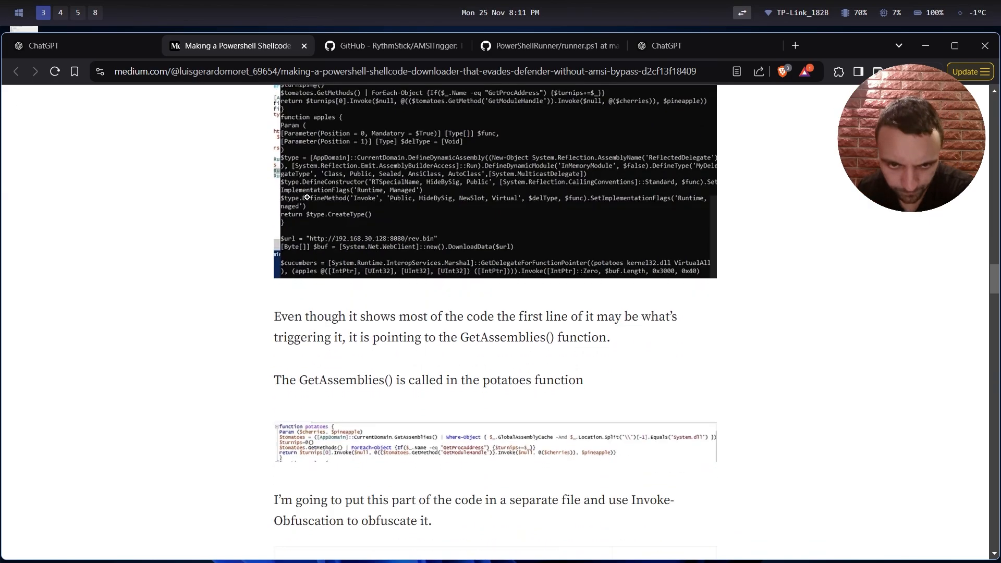
pyautogui.scroll(-3)
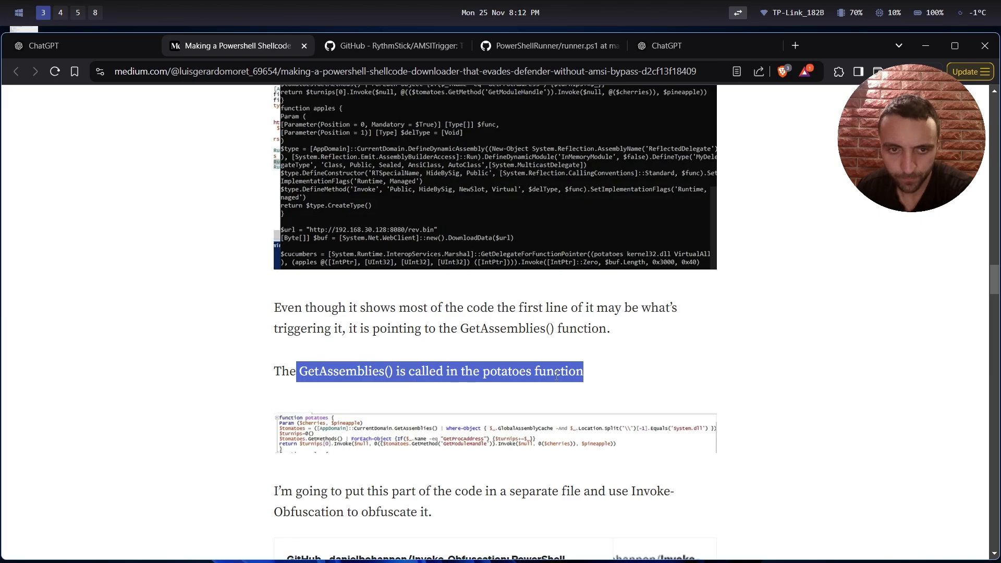
pyautogui.scroll(-3)
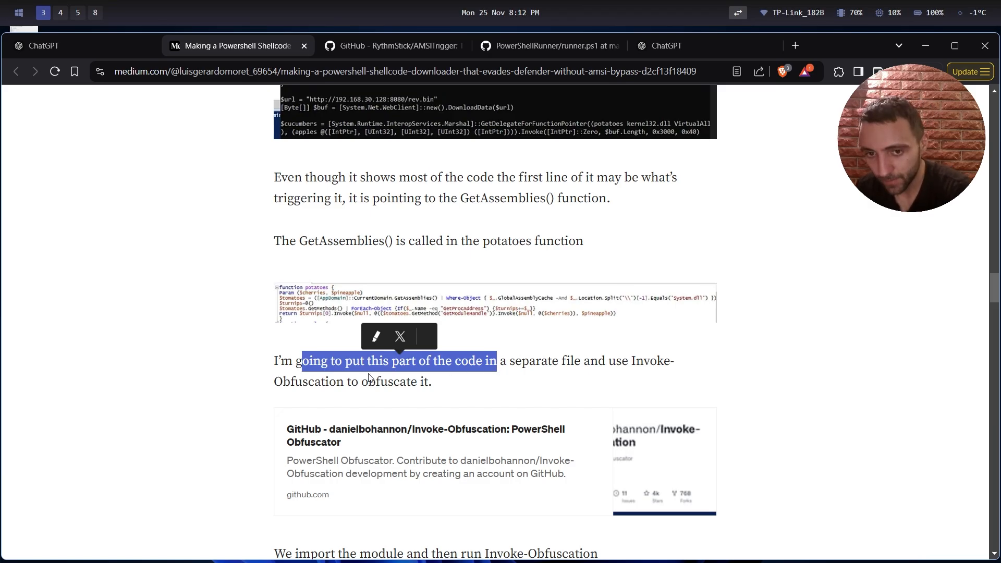
pyautogui.scroll(-3)
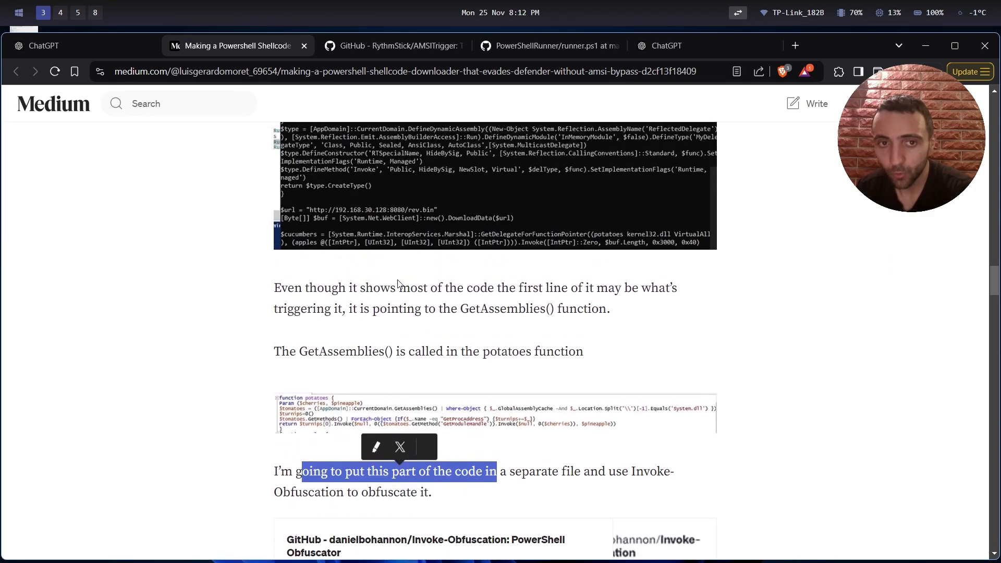
pyautogui.scroll(-3)
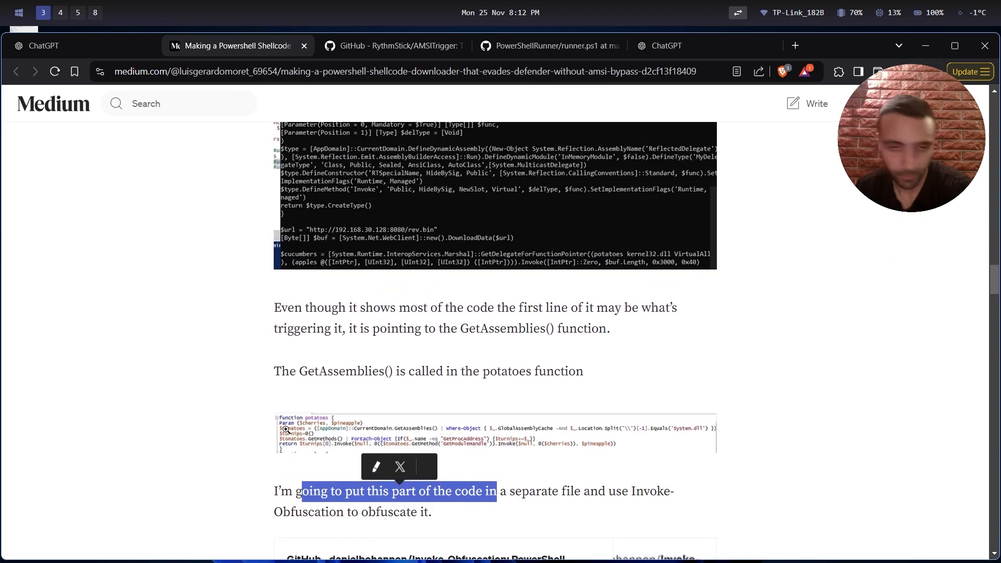
pyautogui.scroll(-3)
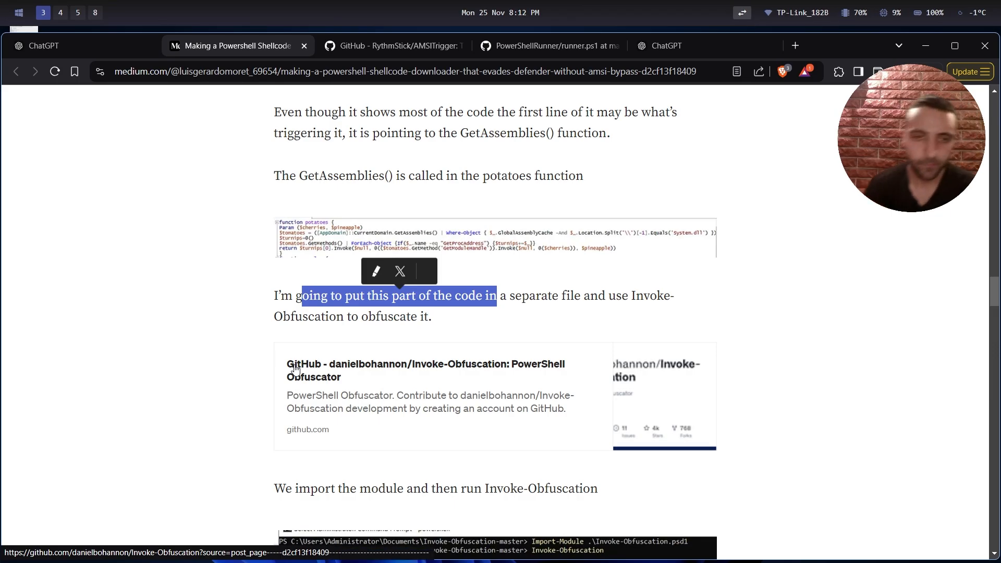
# Step: Open danielbohannon's Invoke-Obfuscation repository from the post and look over its script file list
pyautogui.click(294, 369)
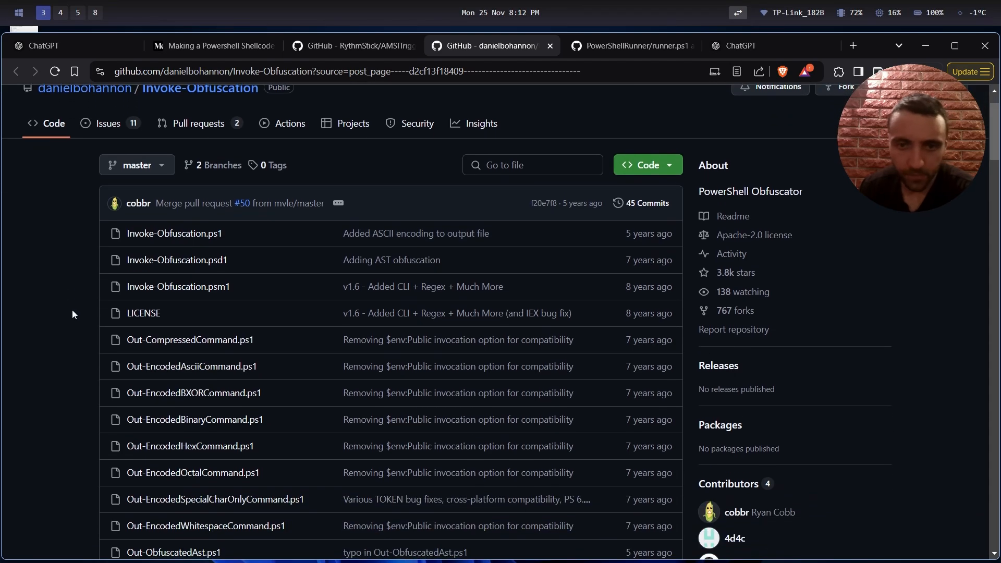
pyautogui.scroll(-3)
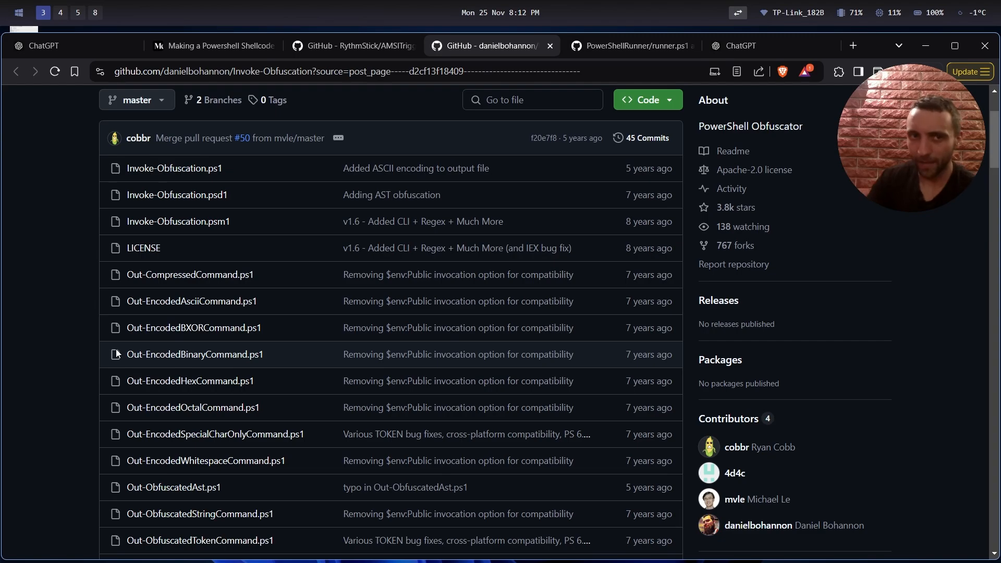
# Step: Back in the Medium post, read through the Invoke-Obfuscation screenshots to the potatoes replacement step
pyautogui.click(213, 45)
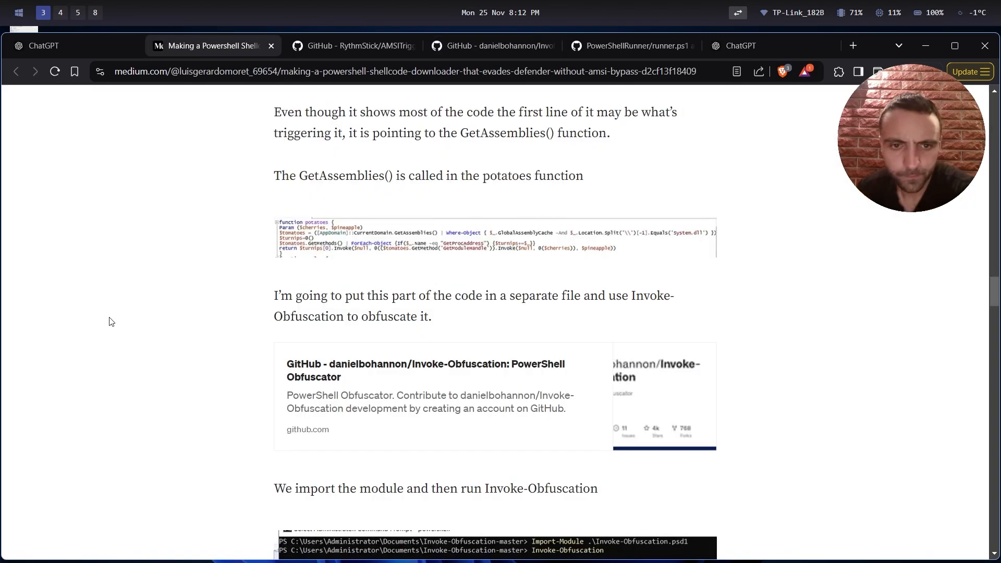
pyautogui.scroll(-3)
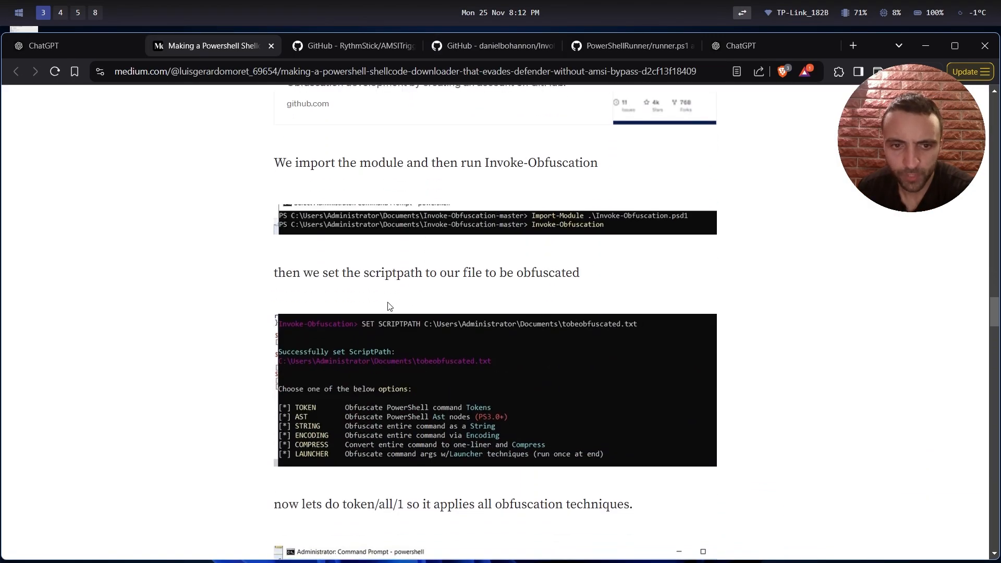
pyautogui.scroll(-3)
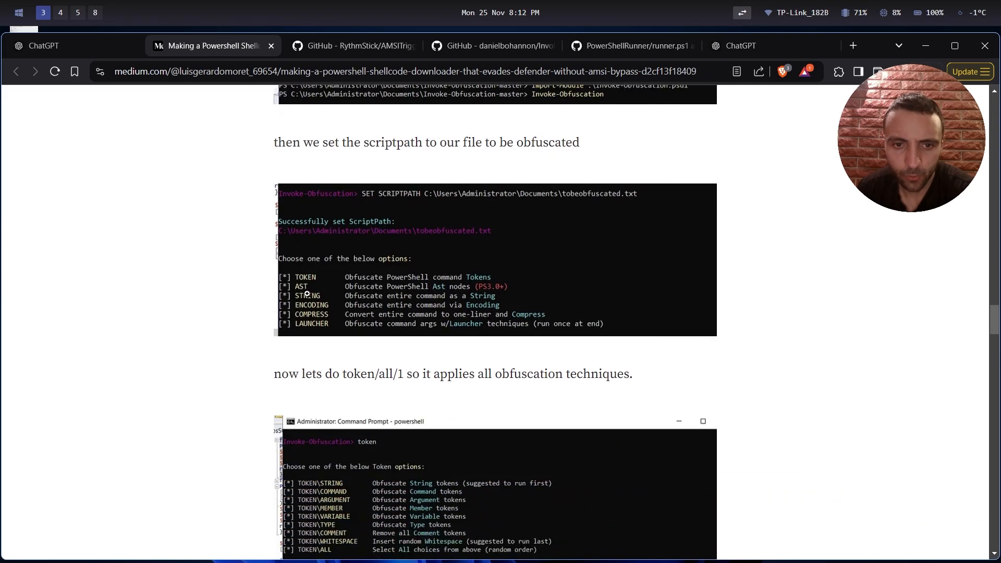
pyautogui.scroll(-3)
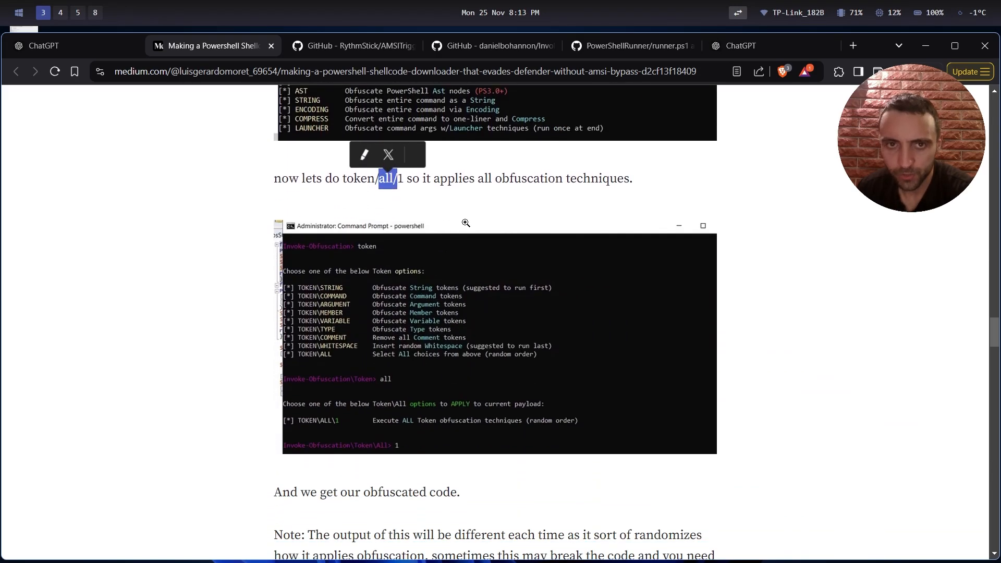
pyautogui.scroll(-3)
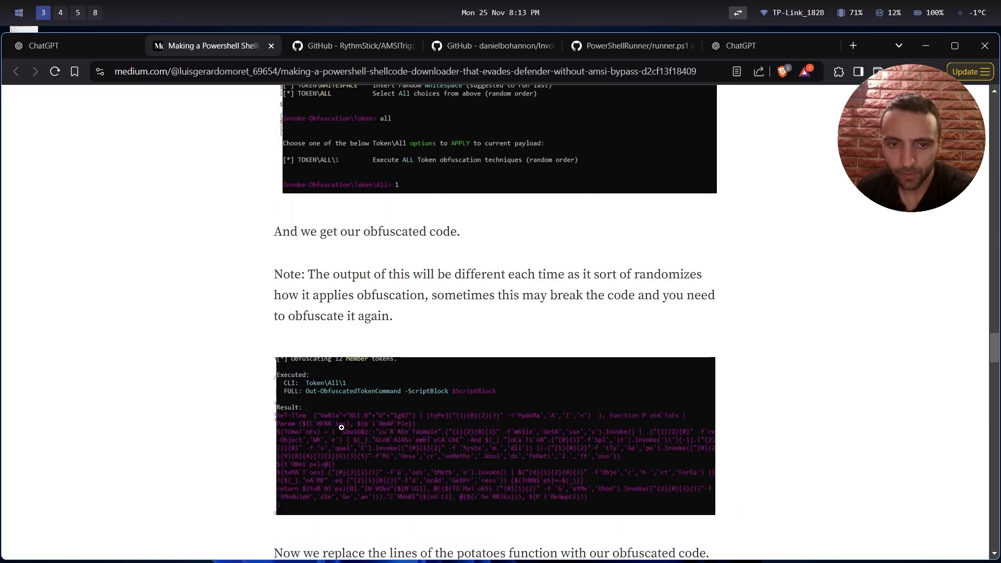
pyautogui.scroll(-3)
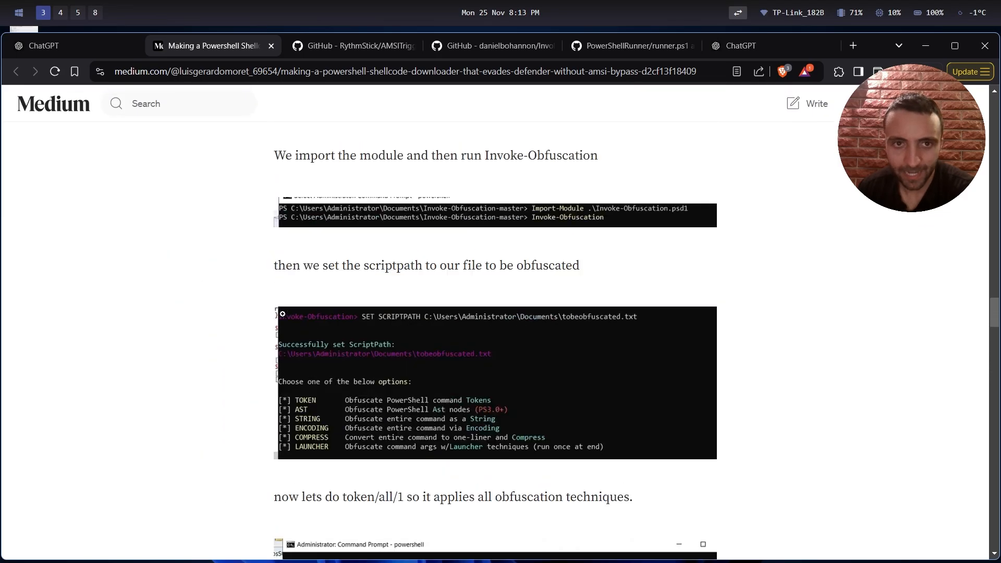
pyautogui.scroll(-3)
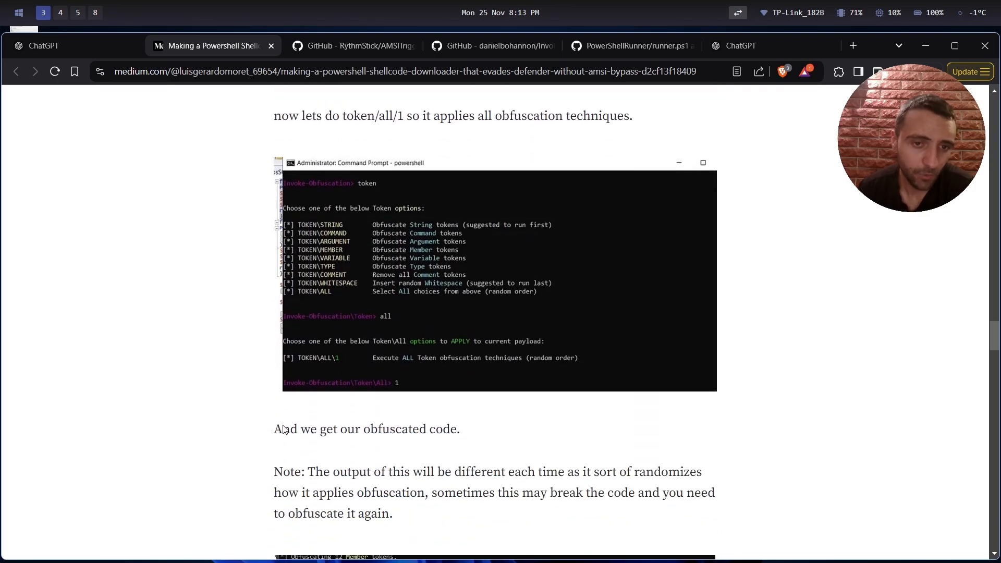
pyautogui.scroll(-3)
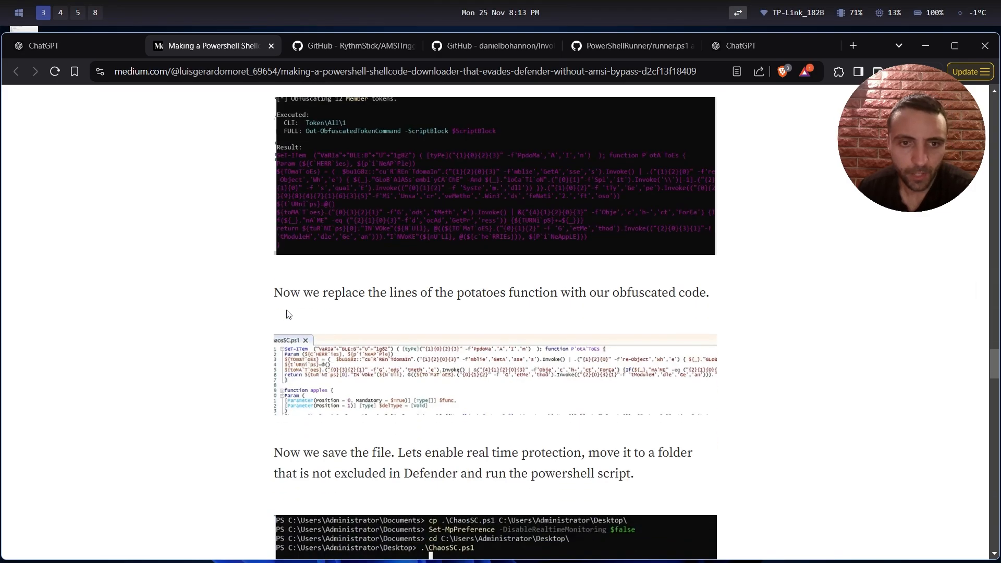
pyautogui.moveTo(519, 312)
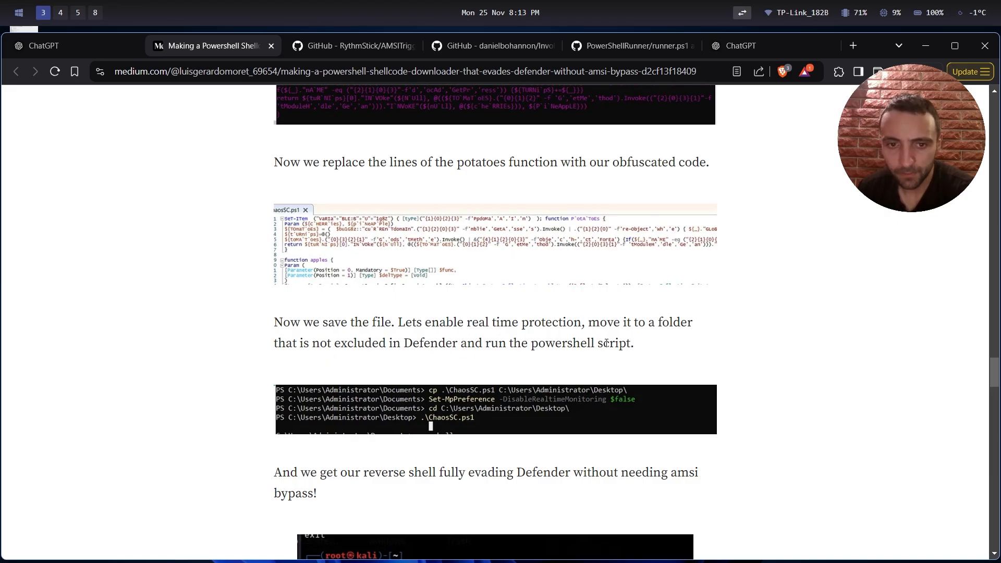
# Step: Reach the article's end: the Defender-evading reverse shell, closing note and tags like Antivirus Evasion and Red Teaming
pyautogui.scroll(-3)
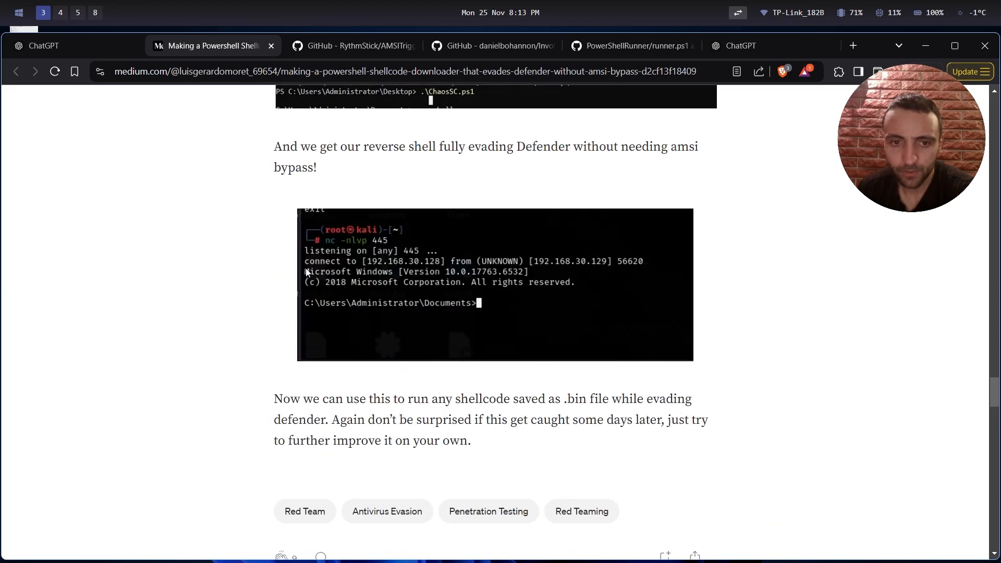
pyautogui.scroll(-3)
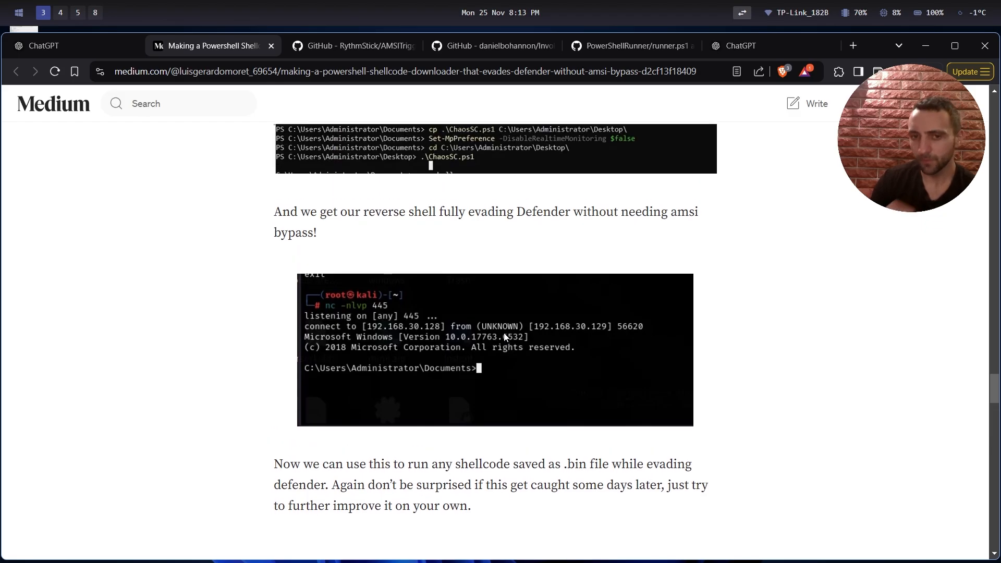
pyautogui.scroll(-3)
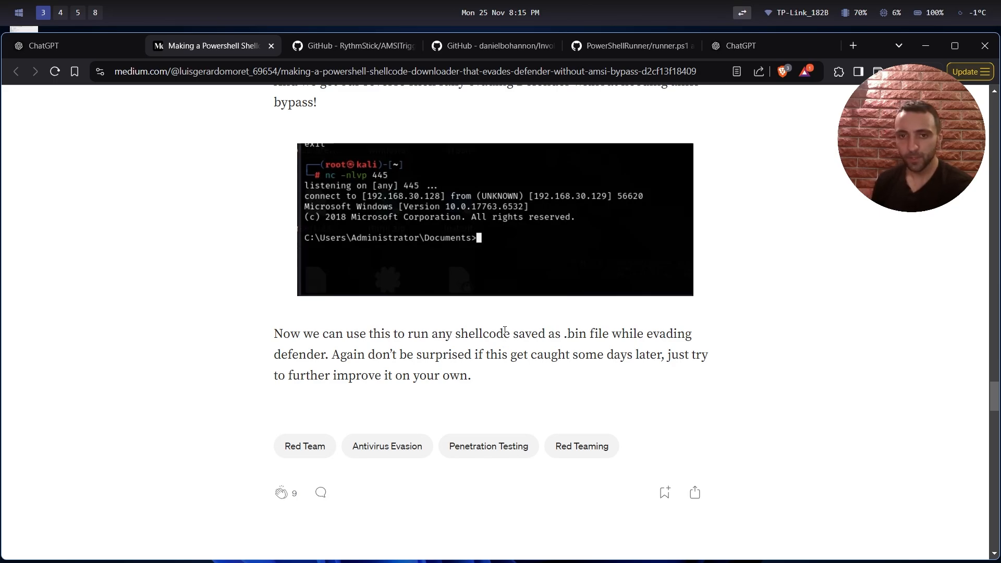
# Step: Skim the article back from the introduction and first shell test down to the obfuscated potatoes replacement
pyautogui.scroll(3)
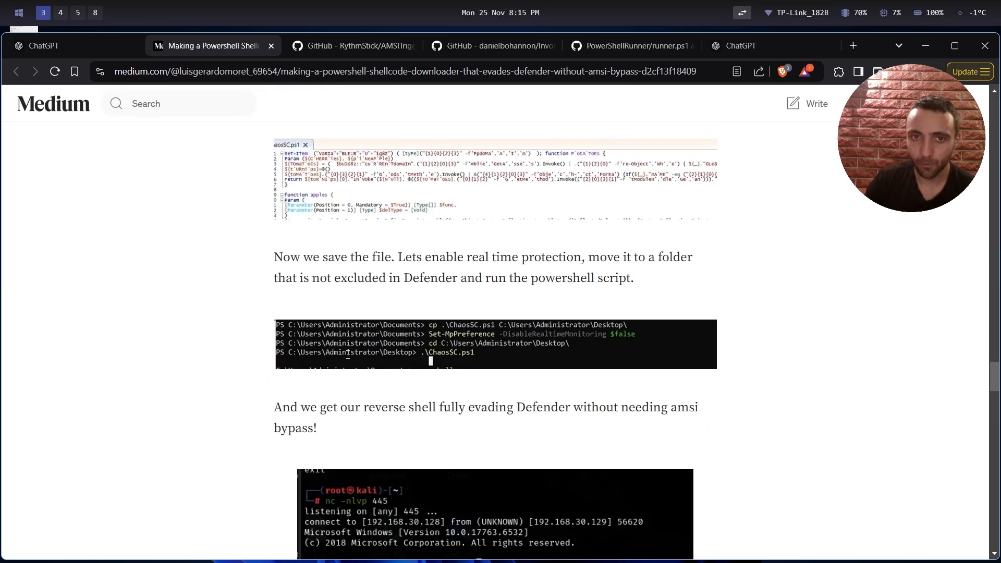
pyautogui.scroll(-3)
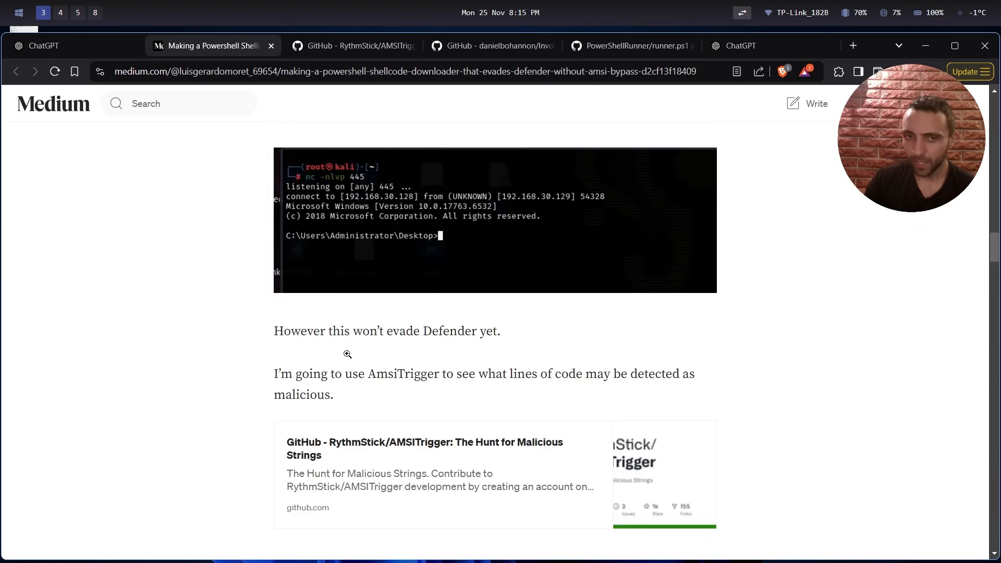
pyautogui.scroll(-3)
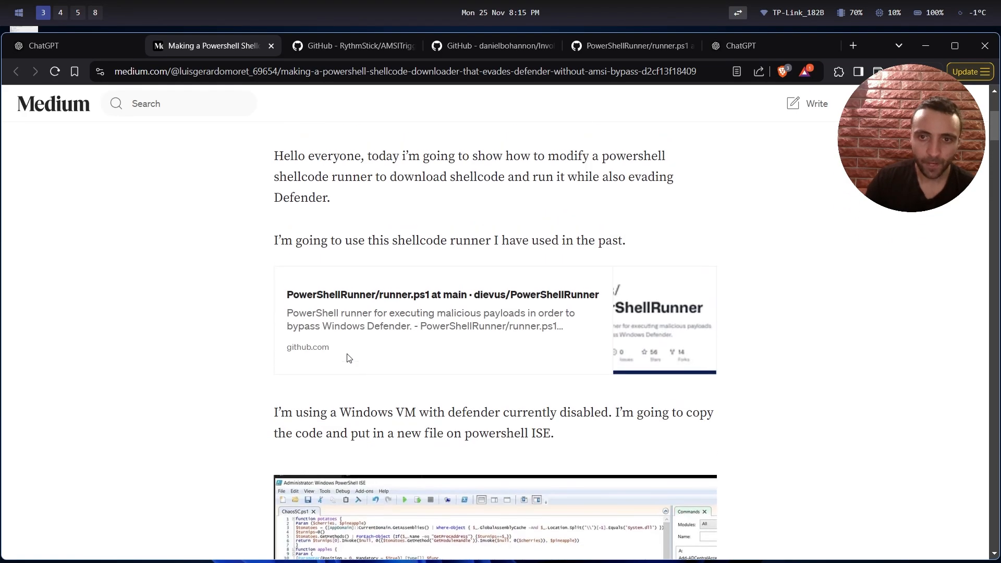
pyautogui.scroll(-3)
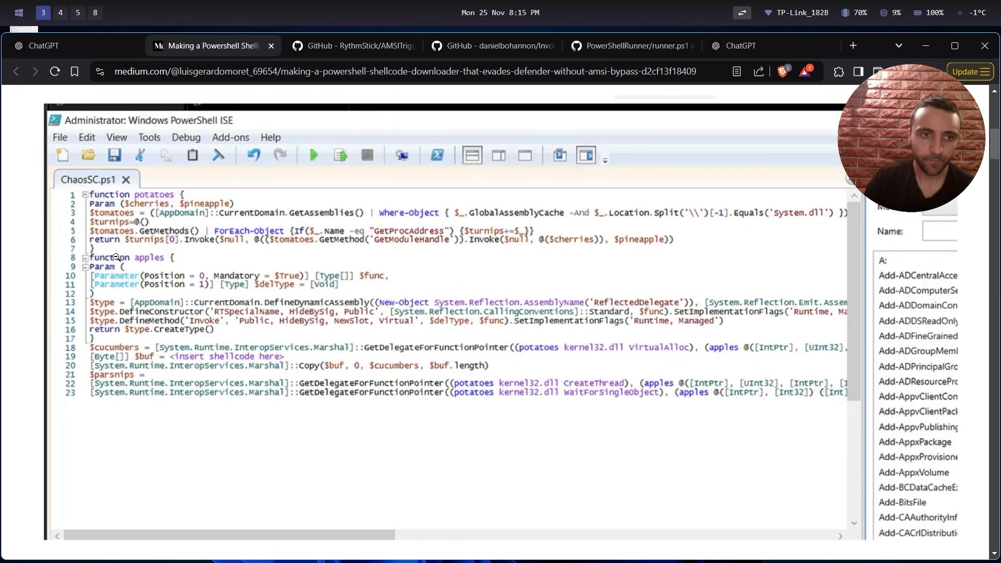
pyautogui.scroll(-3)
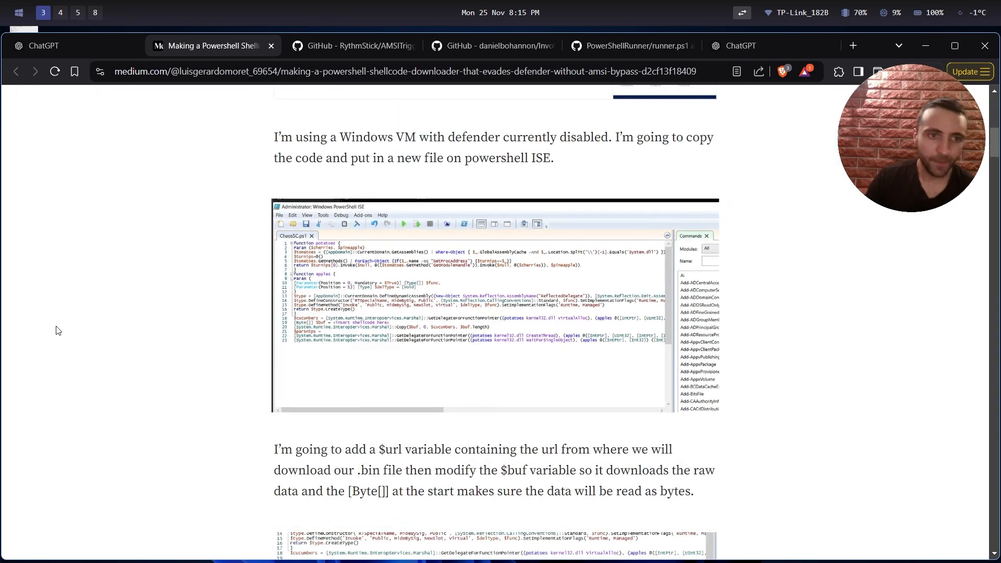
pyautogui.scroll(-3)
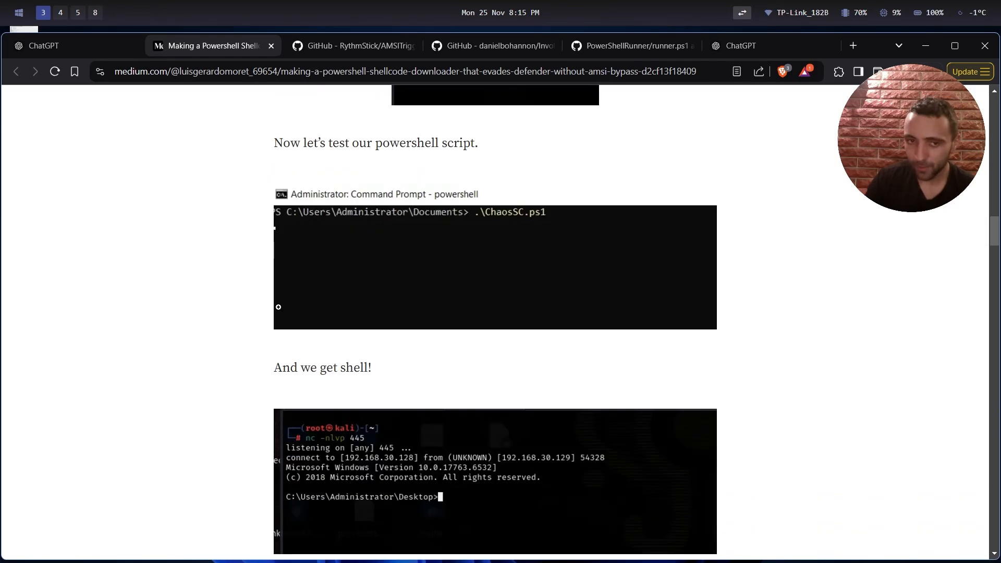
pyautogui.scroll(-3)
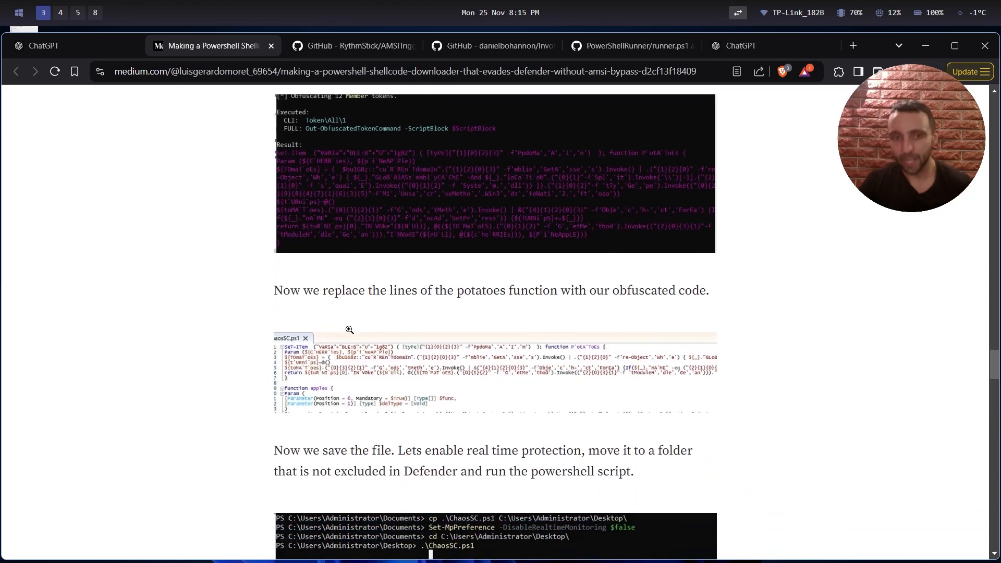
# Step: Bring the final Defender-evading reverse shell result and closing .bin shellcode note back into view
pyautogui.scroll(-3)
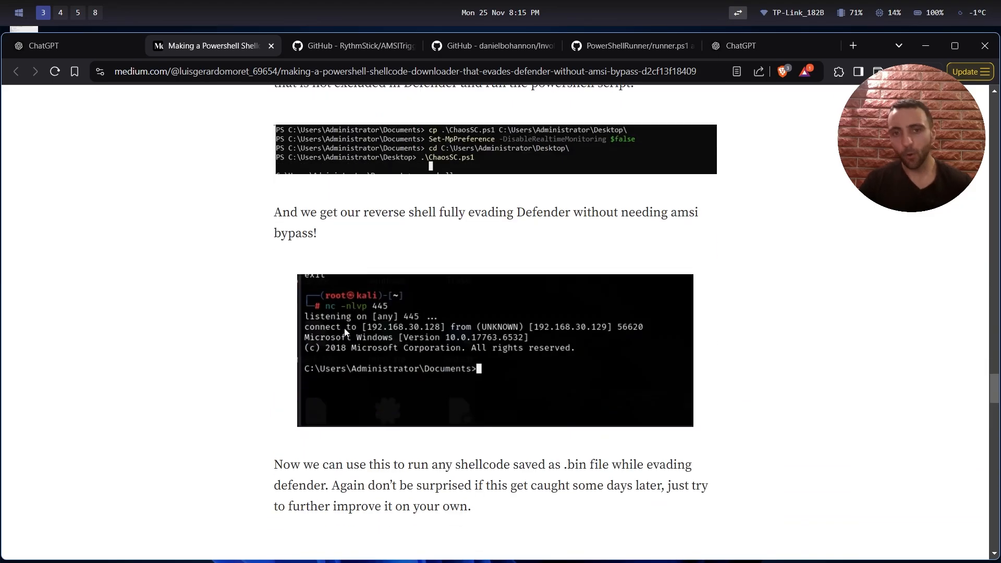
pyautogui.moveTo(429, 360)
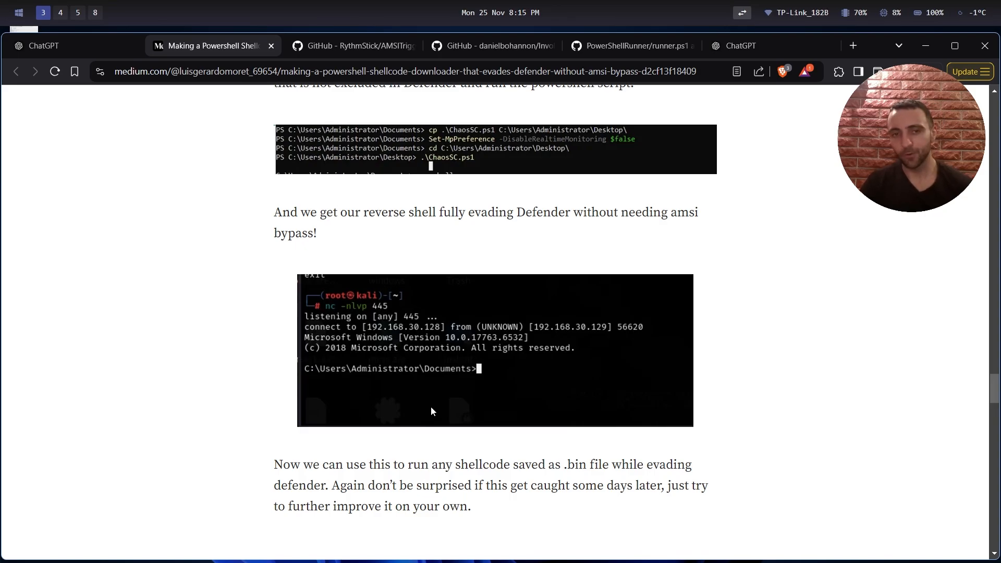
pyautogui.moveTo(431, 411)
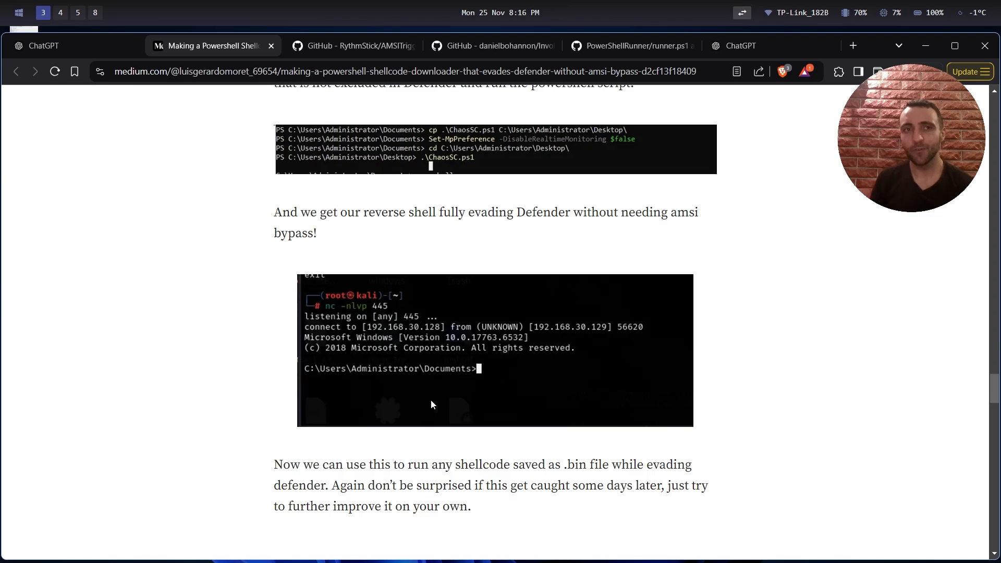
pyautogui.moveTo(326, 235)
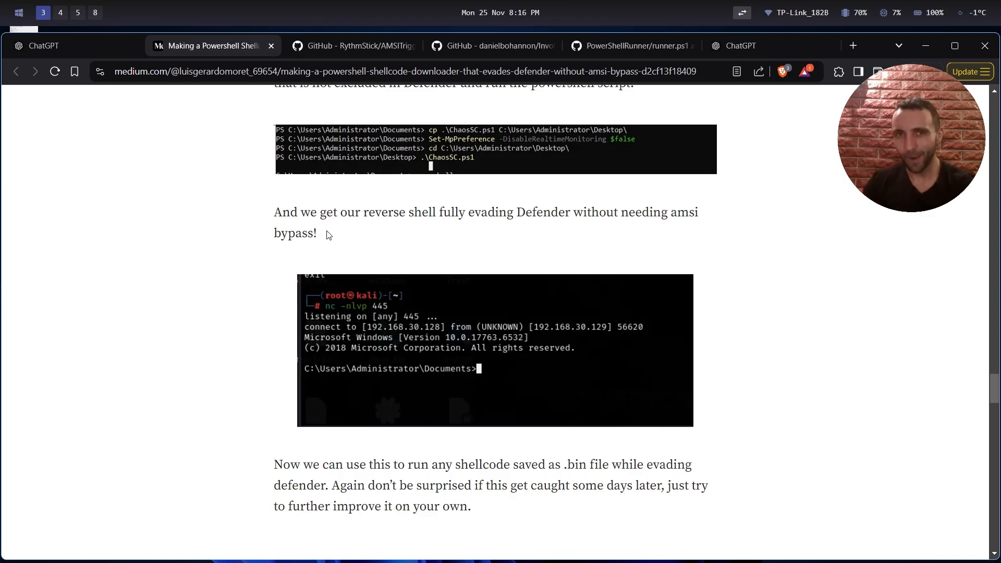